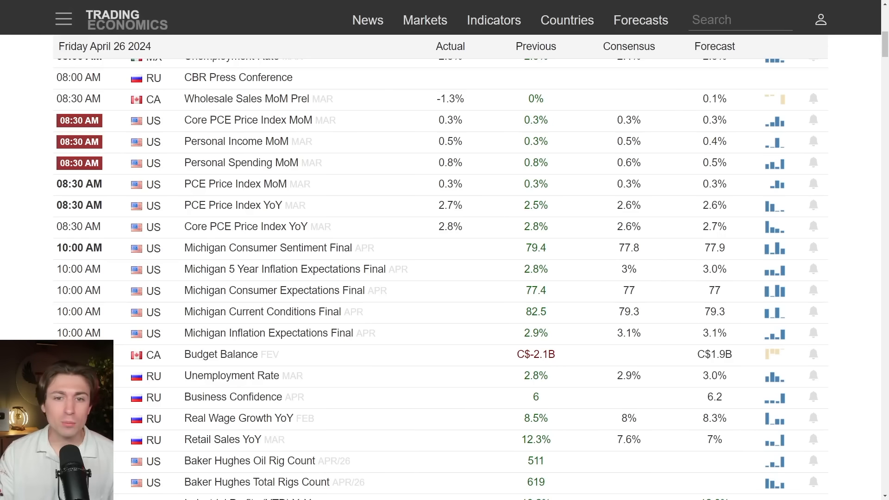
mouse_move(480, 227)
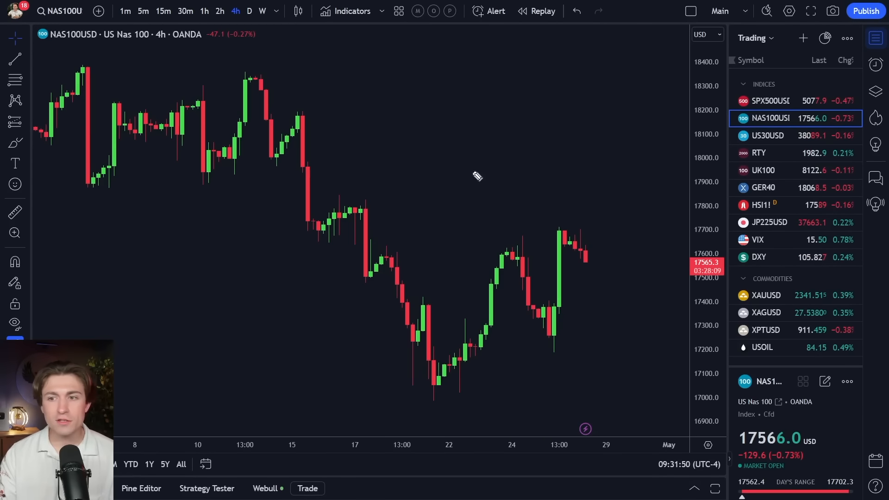
Step: Point out the recent big green candle, then return to the Nasdaq 100 chart
drag(473, 173, 544, 240)
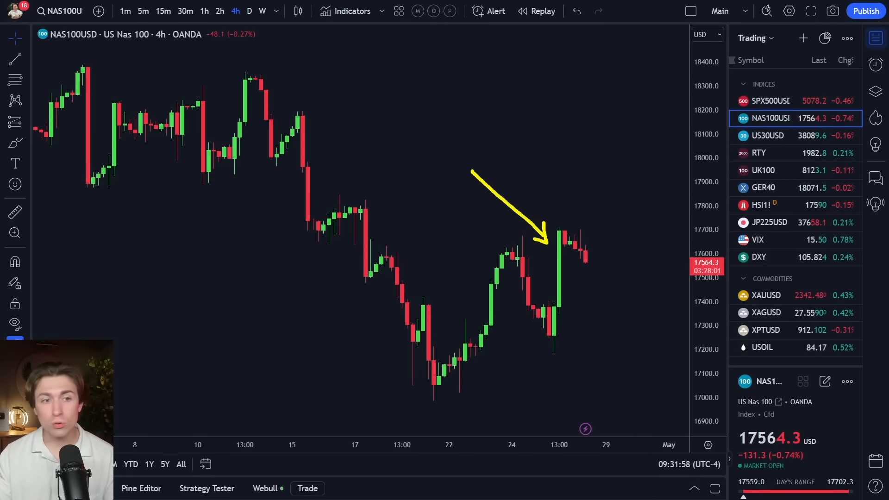
mouse_move(330, 103)
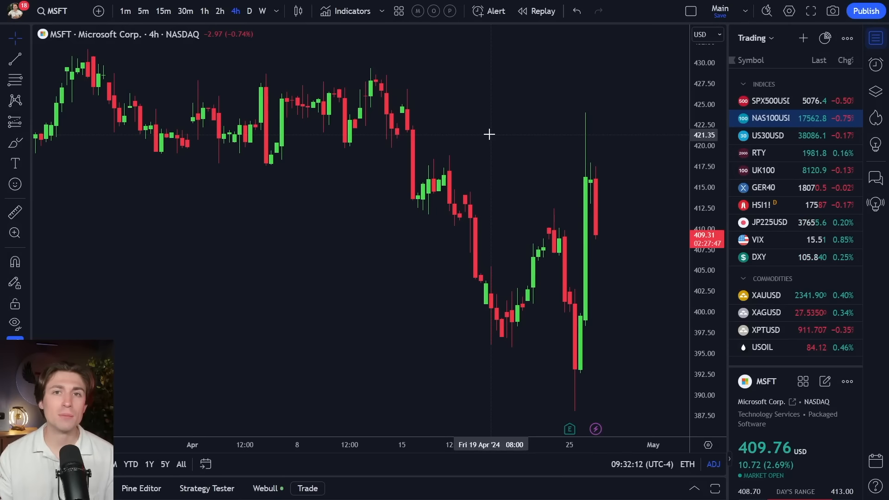
mouse_move(573, 119)
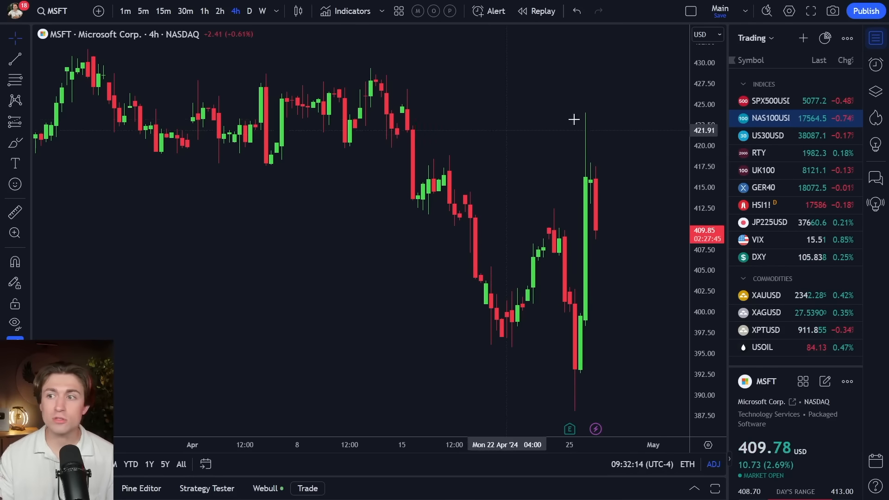
click(772, 117)
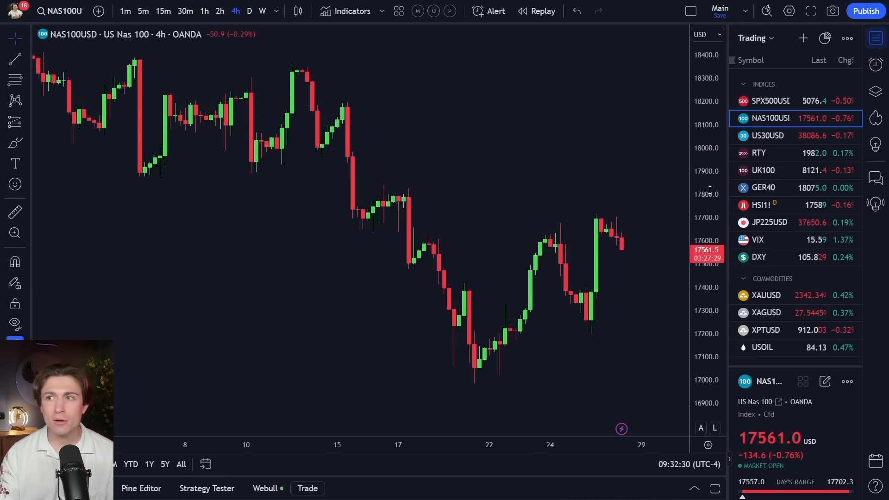
Step: Switch to the S&P 500 index on daily candles and reposition the chart to show more price range
click(769, 100)
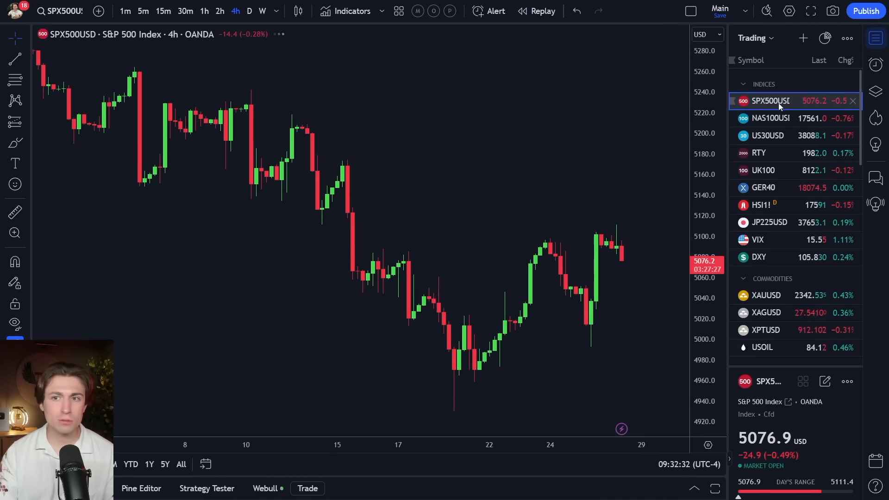
click(248, 11)
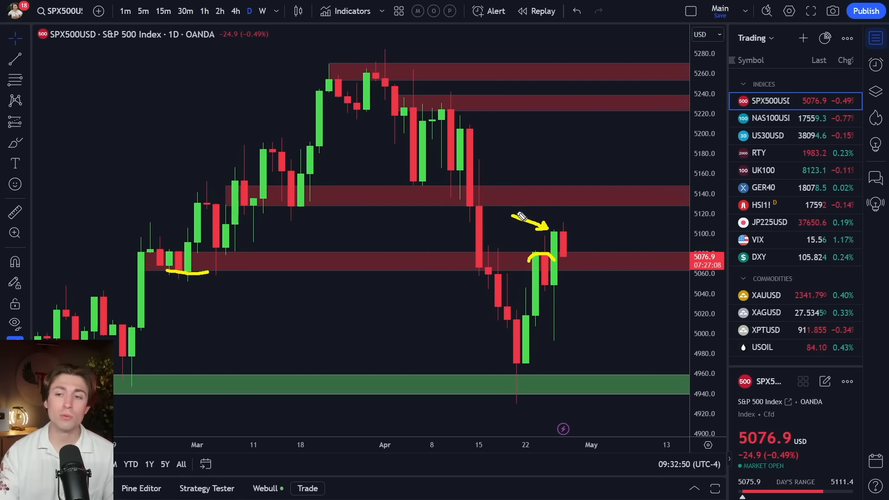
drag(511, 216, 590, 264)
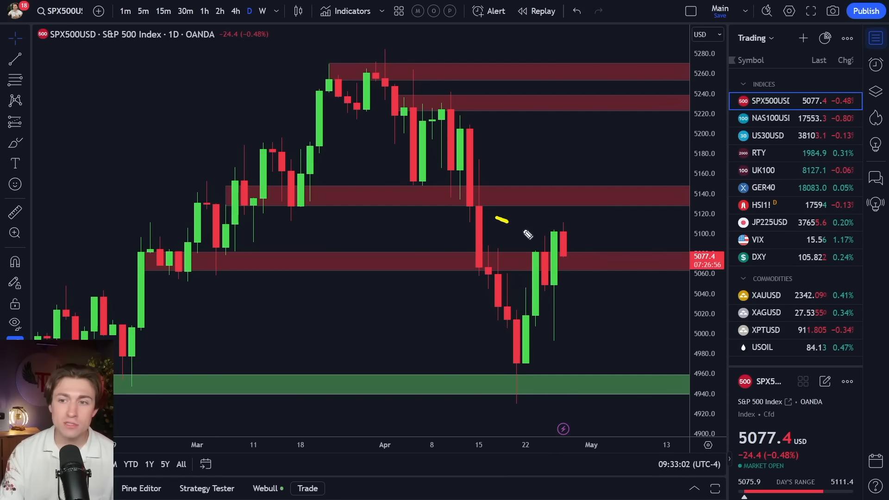
drag(502, 221, 539, 235)
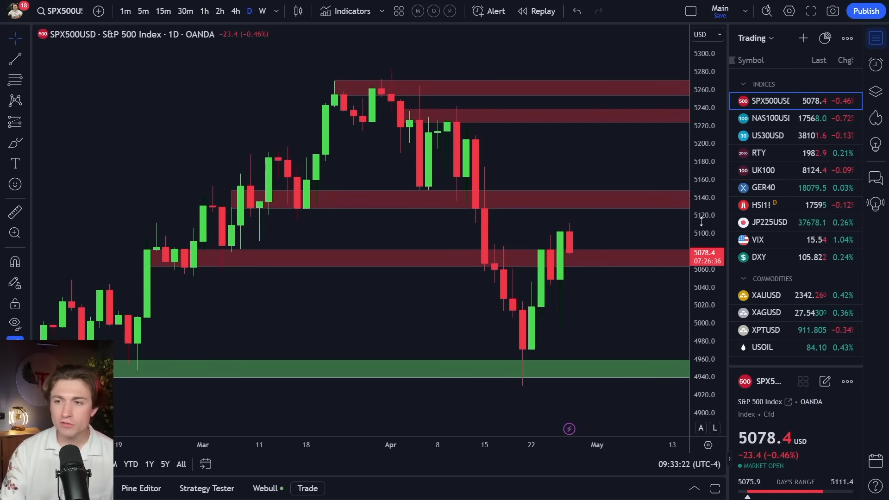
mouse_move(630, 220)
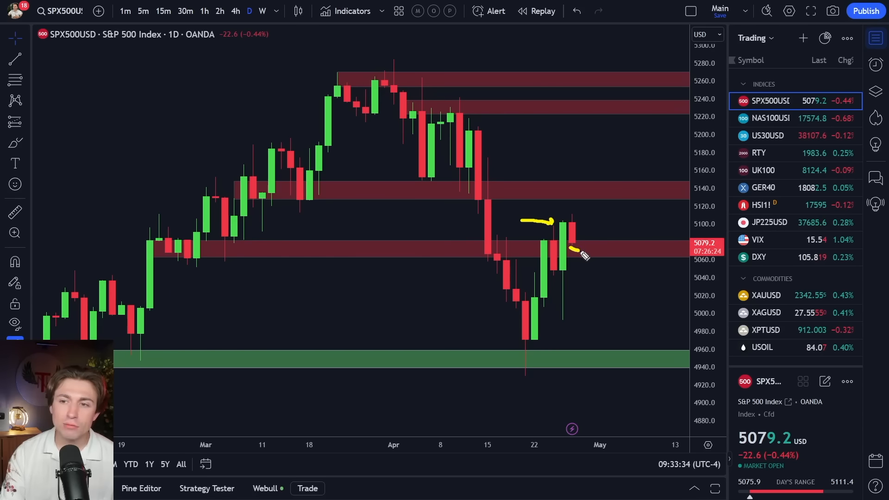
drag(577, 249, 609, 201)
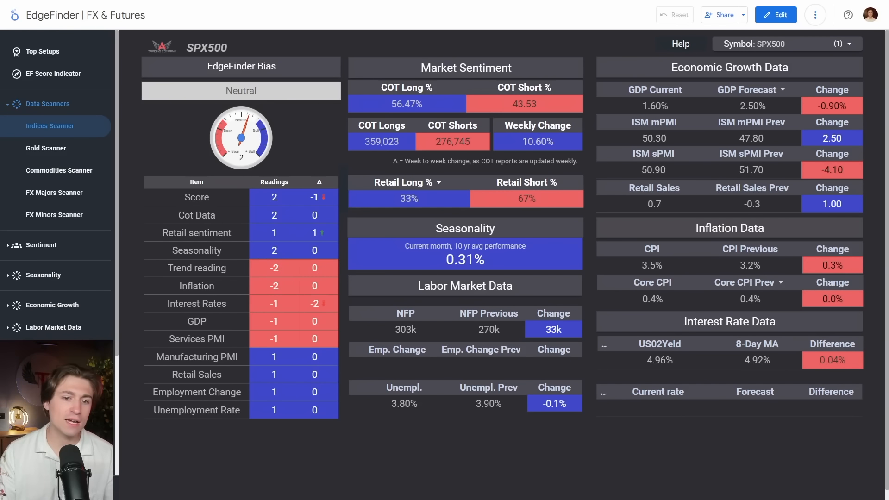
mouse_move(262, 323)
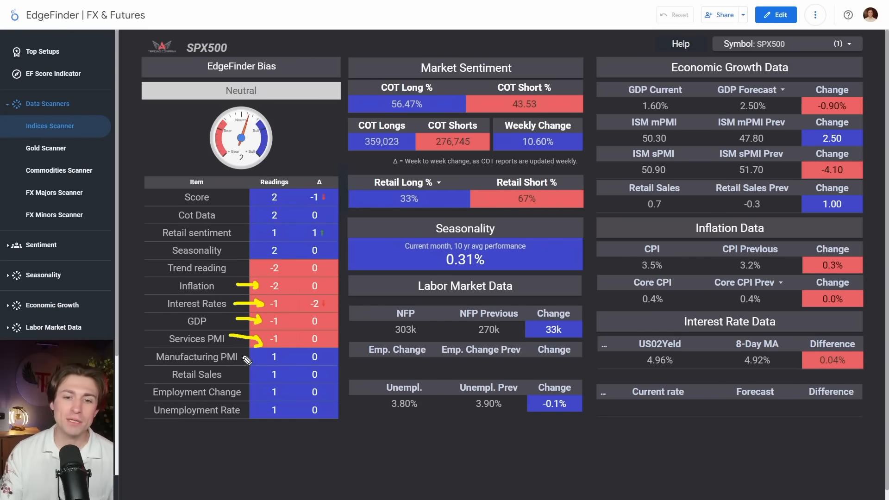
mouse_move(259, 375)
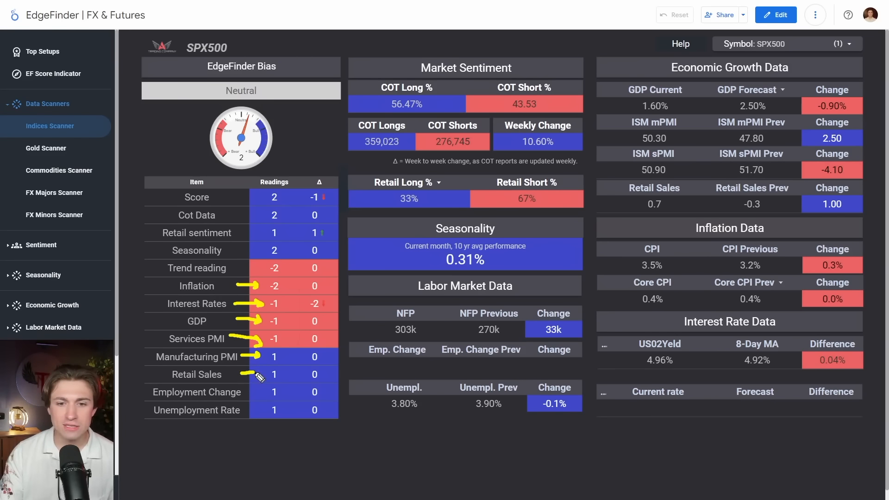
mouse_move(261, 391)
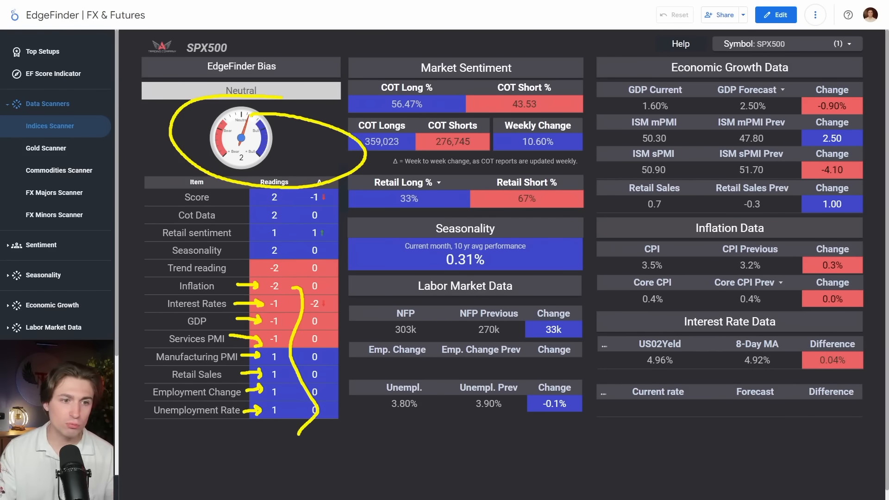
Step: From the S&P 500 daily chart, search USDZ to load the USD/ZAR chart and pan it
click(42, 51)
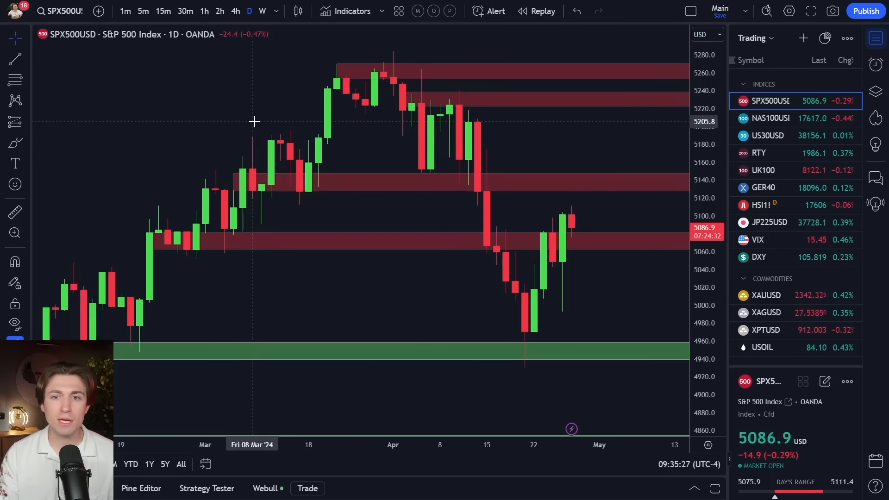
text(USDZAR)
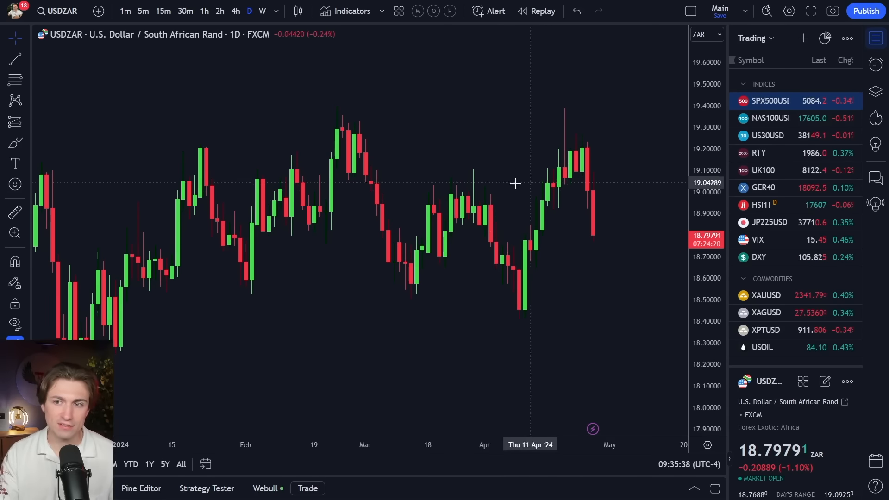
mouse_move(489, 244)
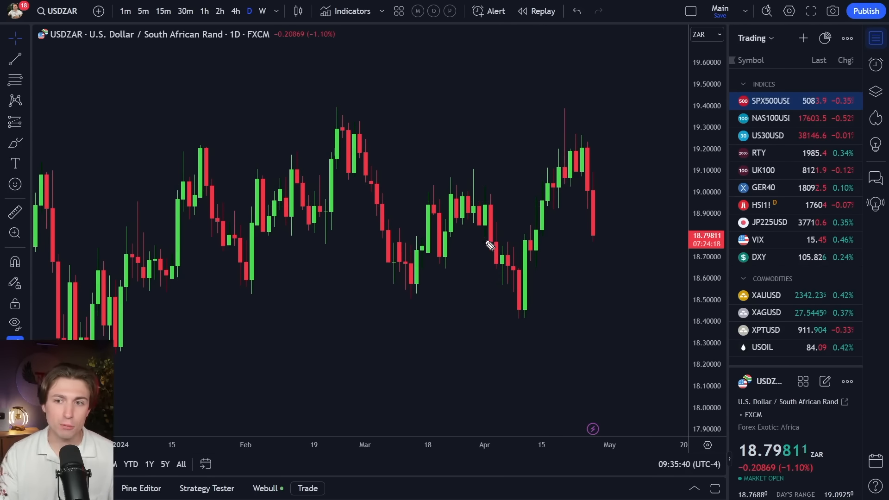
drag(508, 241, 572, 122)
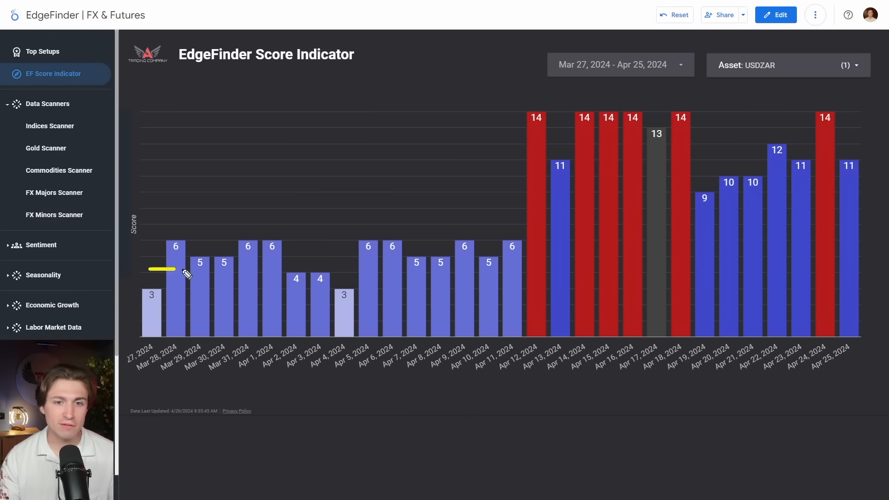
Step: Trace across the USDZAR score history from Mar 27 to Apr 25, 2024
drag(165, 269, 700, 272)
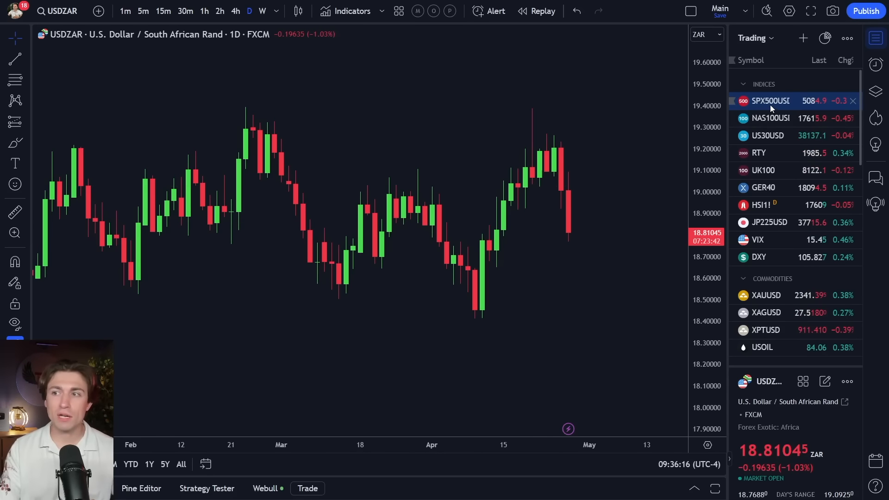
Step: Open the XAGUSD daily chart, trace the rally from the late-March low and circle the 0.5 level near 27.08
click(769, 100)
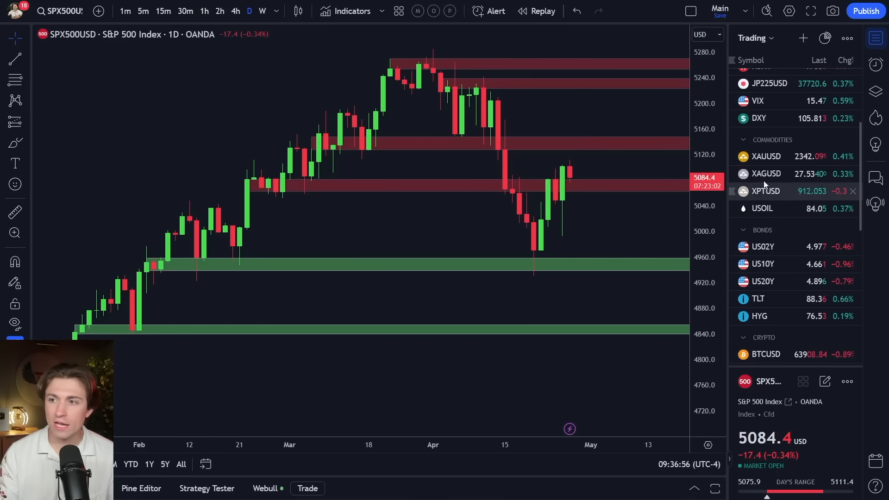
click(766, 173)
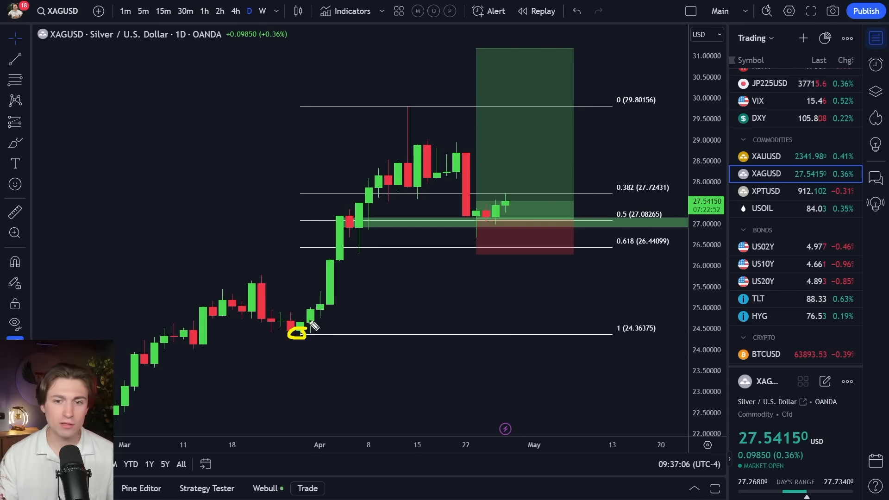
drag(294, 331, 397, 107)
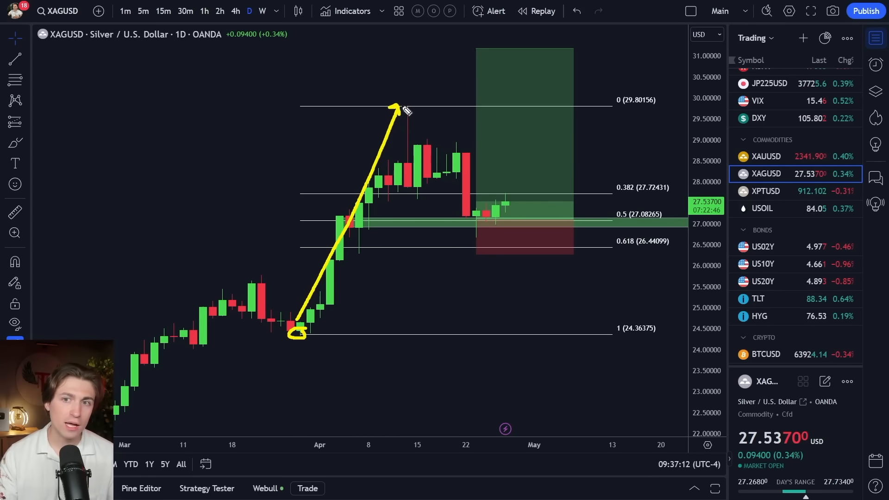
drag(398, 107, 449, 139)
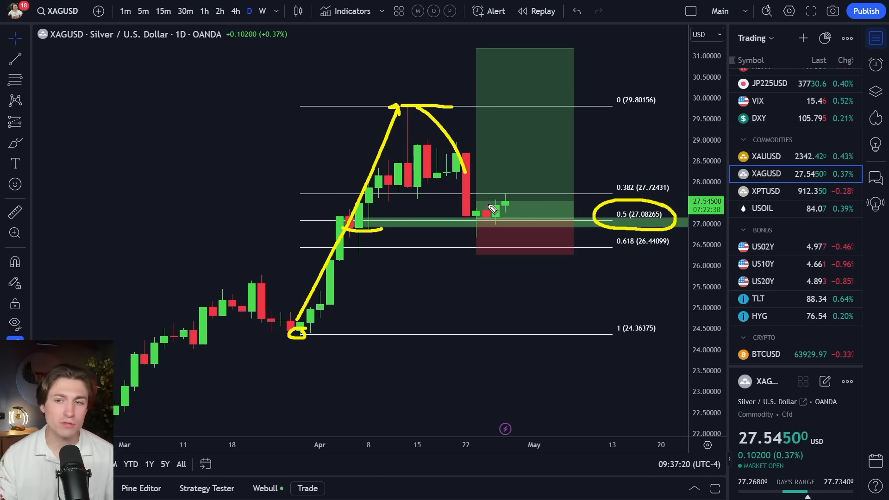
drag(460, 258, 540, 271)
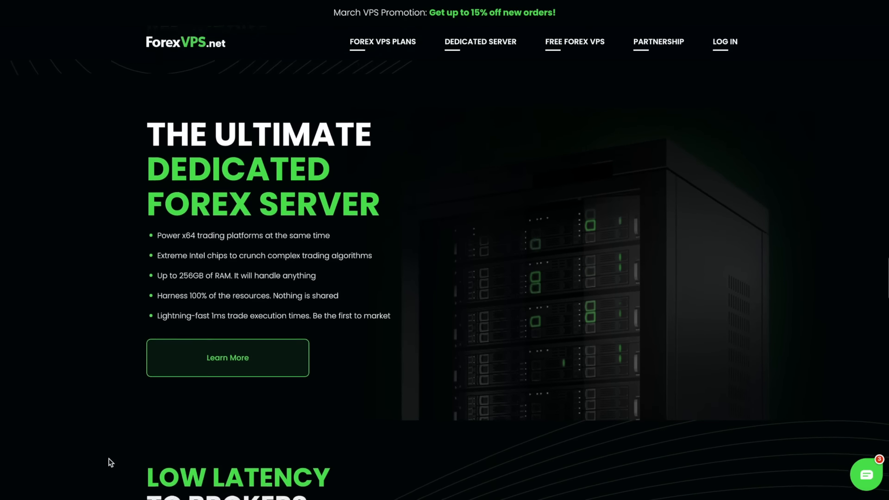
Step: Scroll the ForexVPS.net dedicated server page down to the low-latency broker logos
scroll(down, 3)
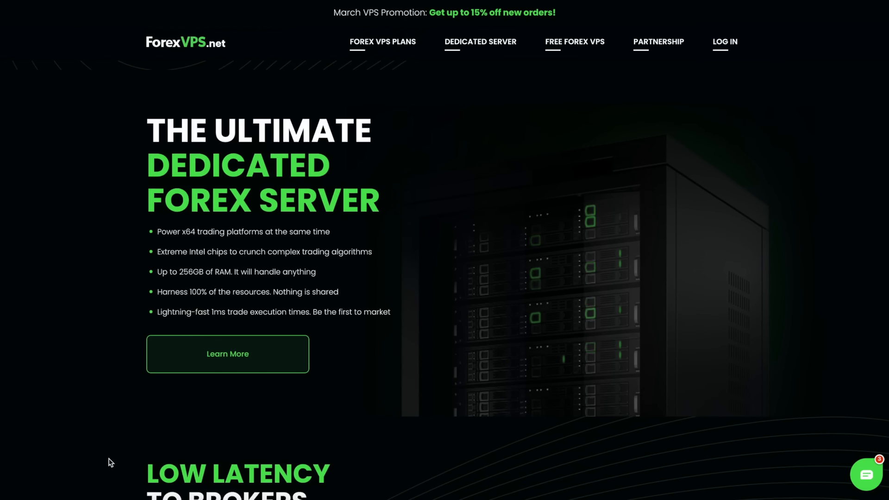
scroll(down, 3)
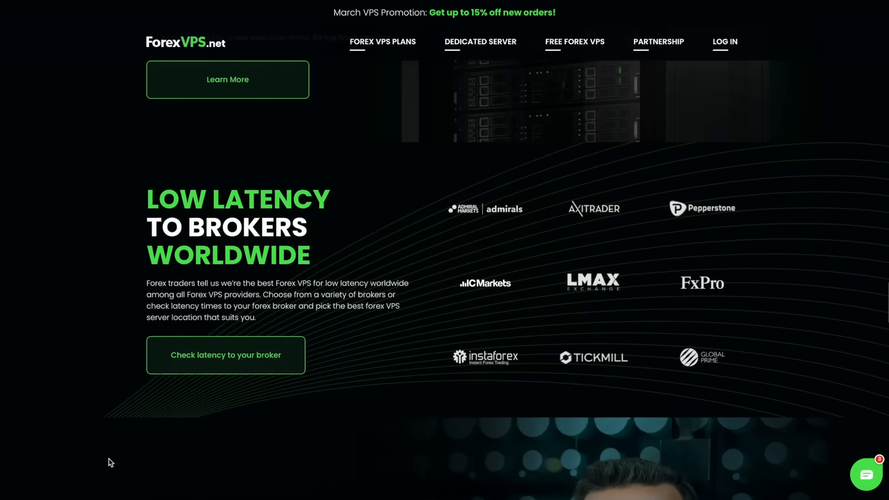
scroll(down, 3)
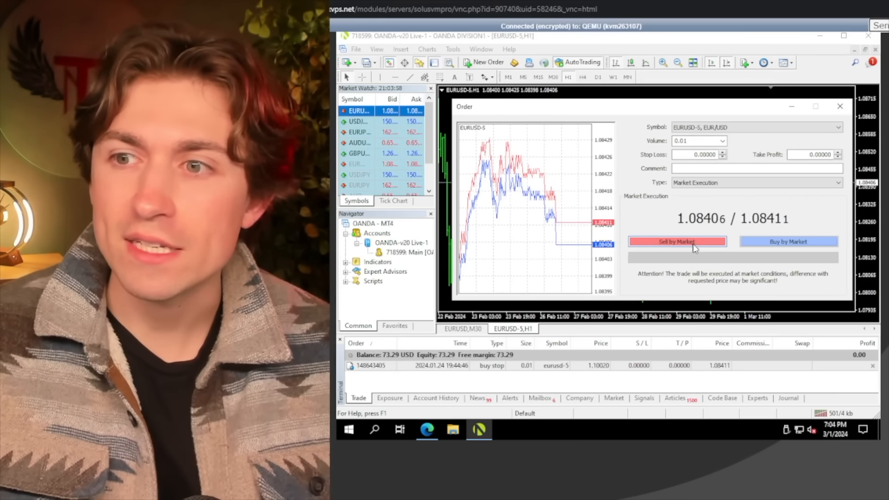
Step: Place the 0.01-lot market sell order on EURUSD-5
click(677, 242)
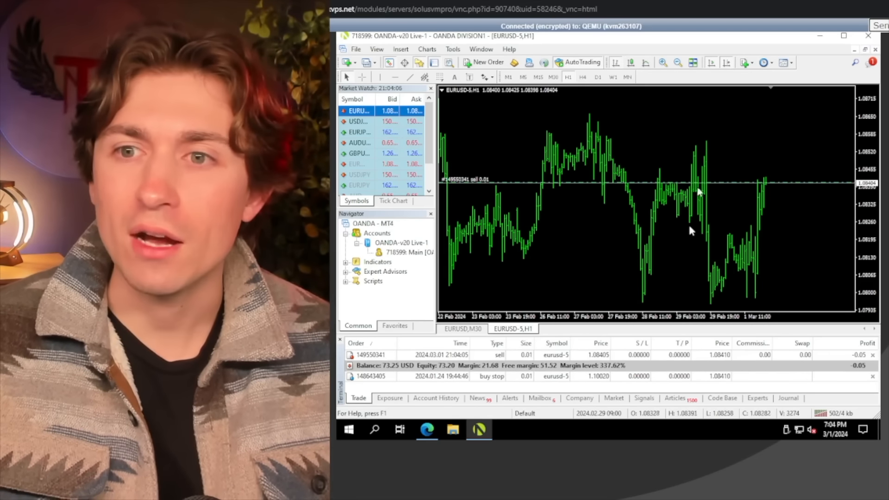
mouse_move(772, 213)
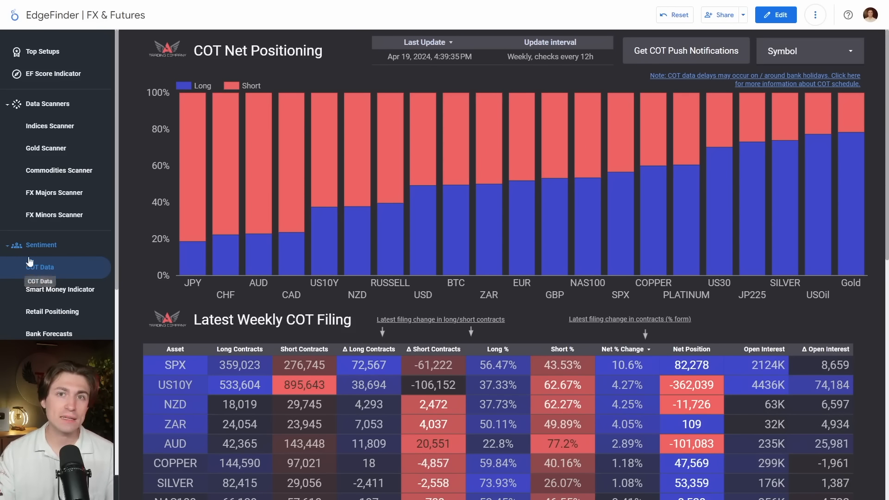
Step: Review the Latest Weekly COT Filing table and write 4+ over the net positioning chart
drag(216, 61, 325, 59)
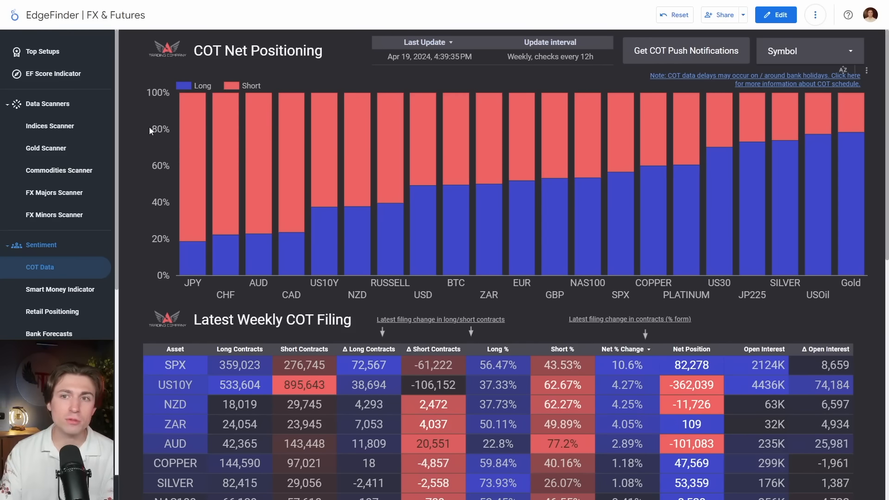
scroll(down, 3)
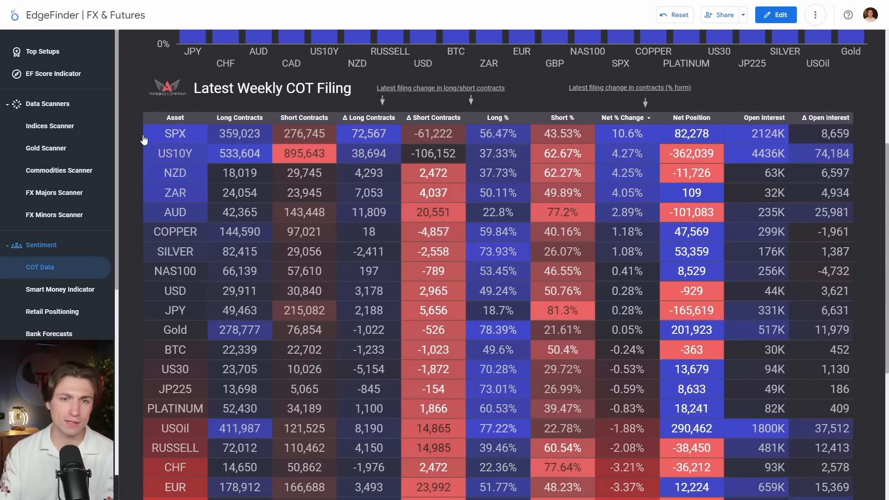
mouse_move(165, 139)
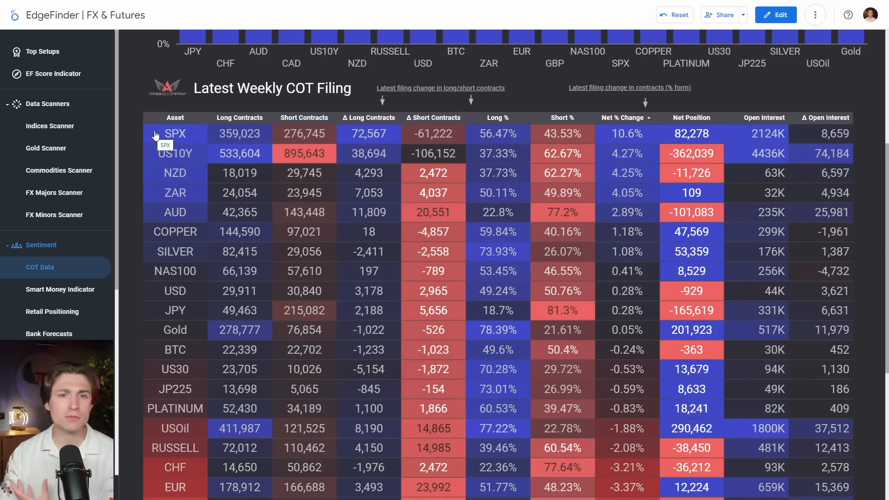
click(175, 134)
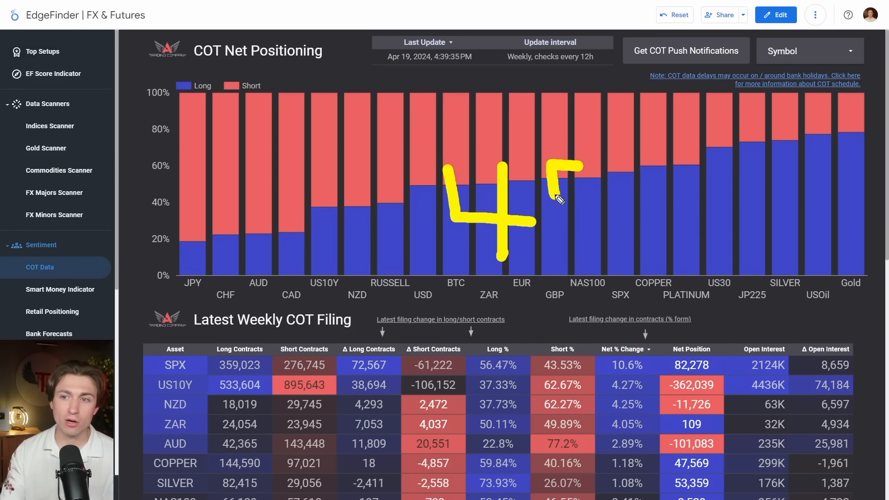
drag(561, 165, 669, 211)
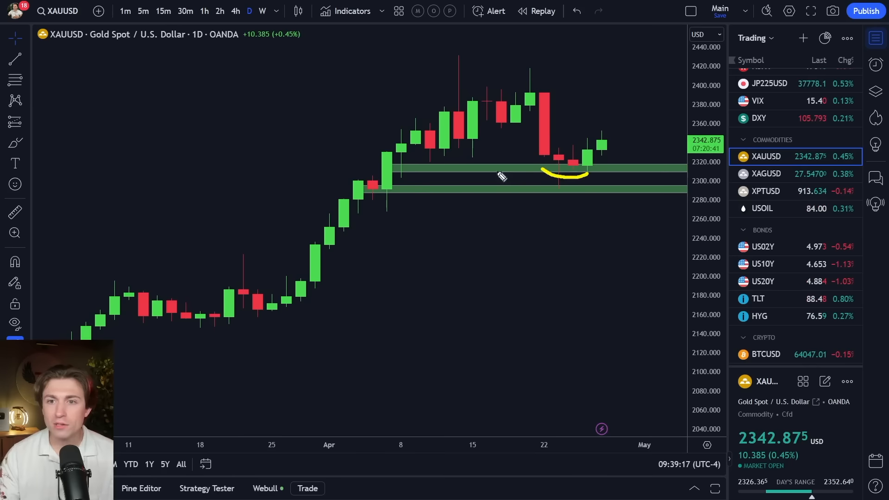
Step: Underline gold's bounce, sketch a projected drop toward 2250 with a bounce back, then move to the Dollar Index
drag(214, 274, 409, 81)
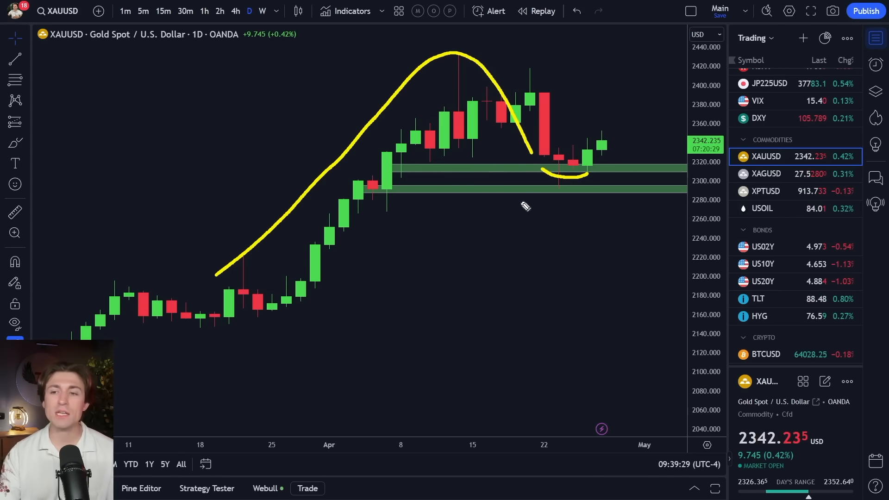
drag(601, 145, 663, 59)
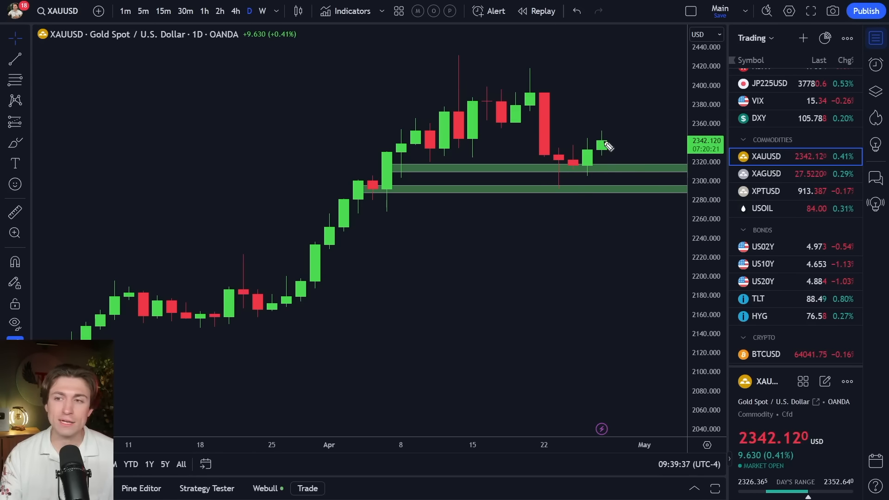
drag(604, 141, 635, 232)
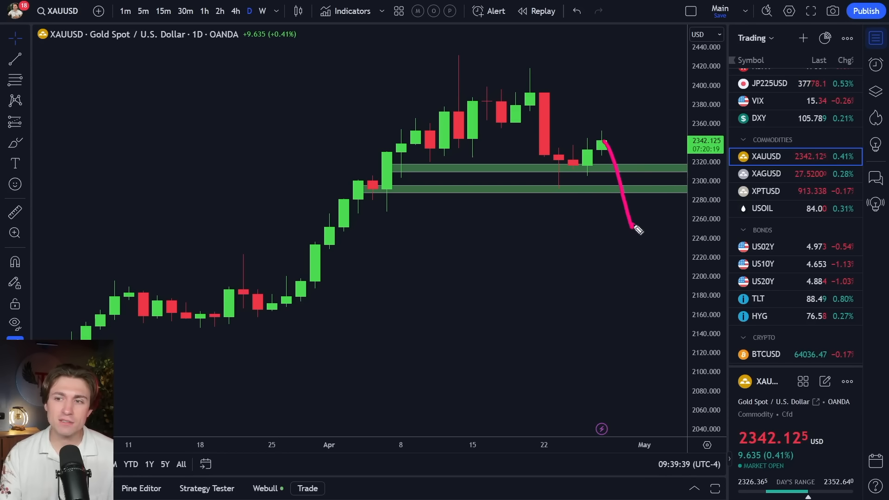
drag(636, 230, 661, 196)
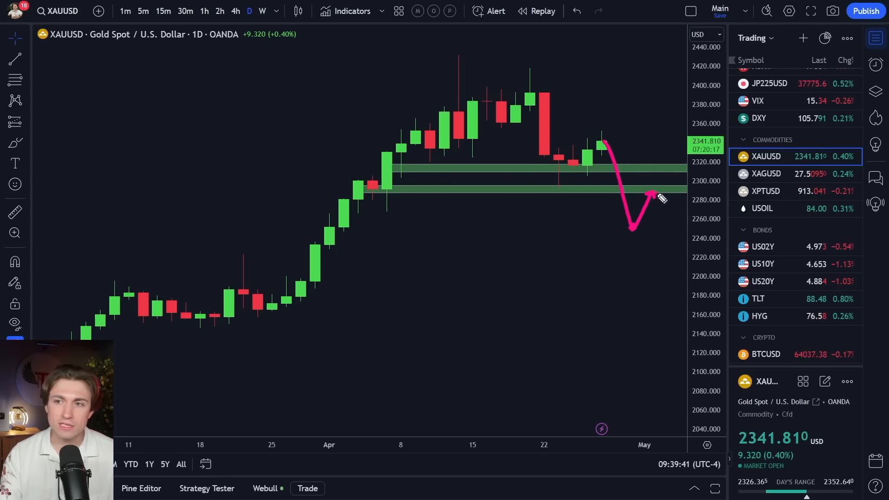
drag(658, 195, 686, 278)
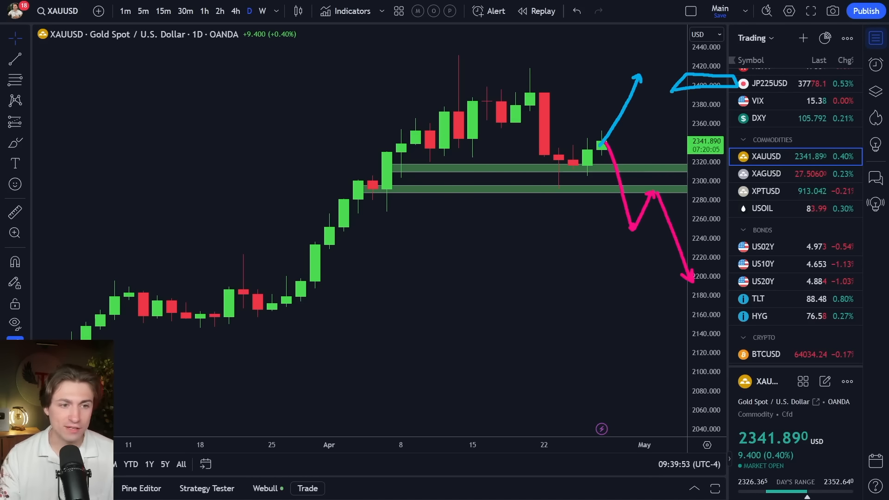
click(758, 118)
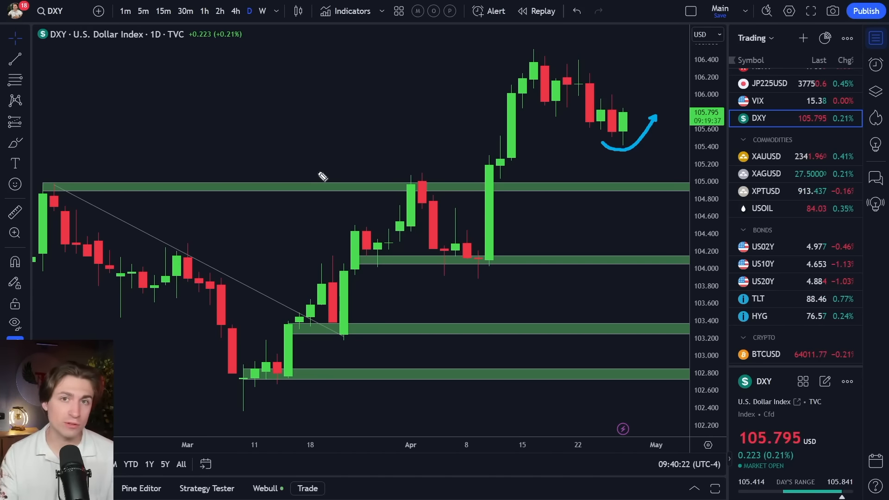
Step: Switch to the VIX, mark its spike near 21 and trace the fall, then move to EUR/USD
click(758, 100)
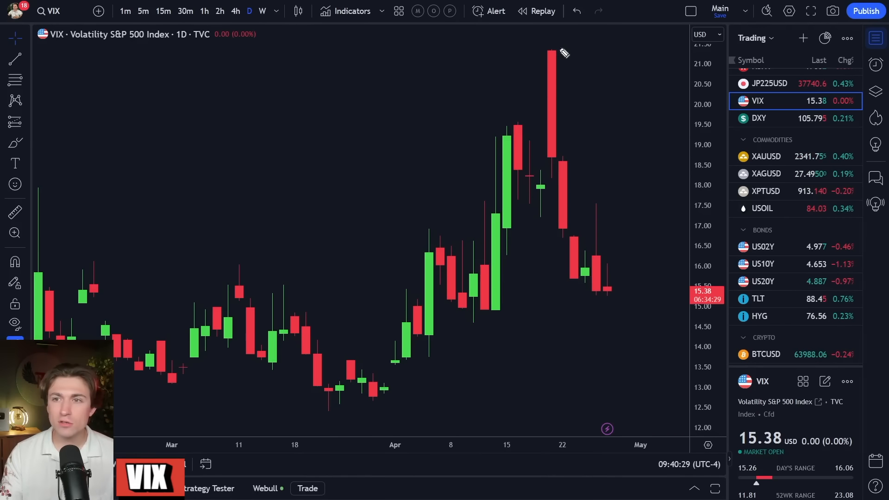
drag(559, 46, 635, 235)
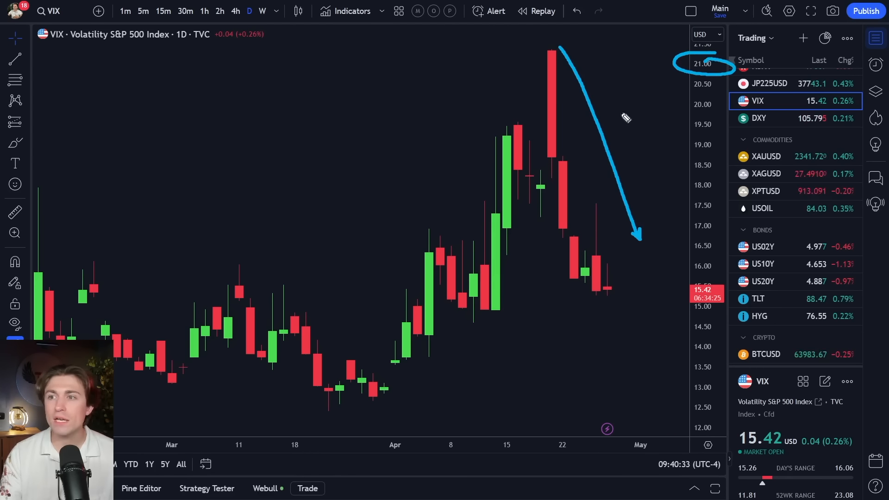
drag(572, 74, 636, 238)
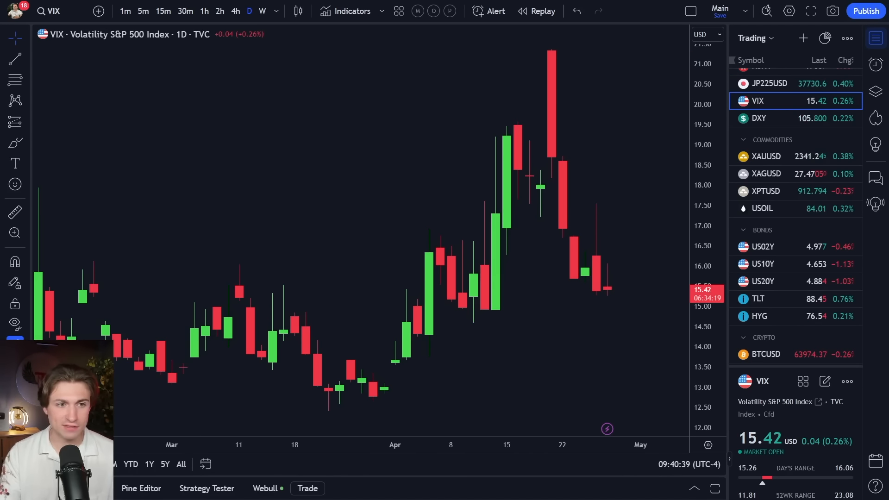
click(766, 206)
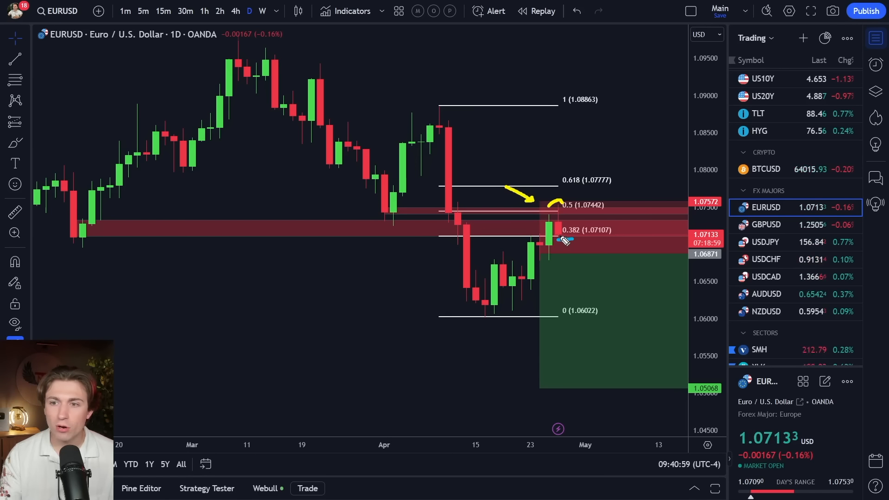
drag(561, 239, 645, 388)
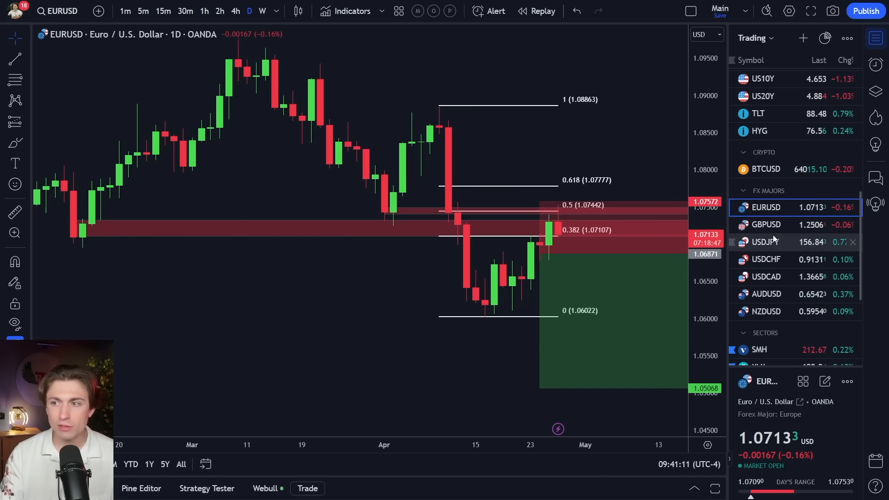
click(766, 241)
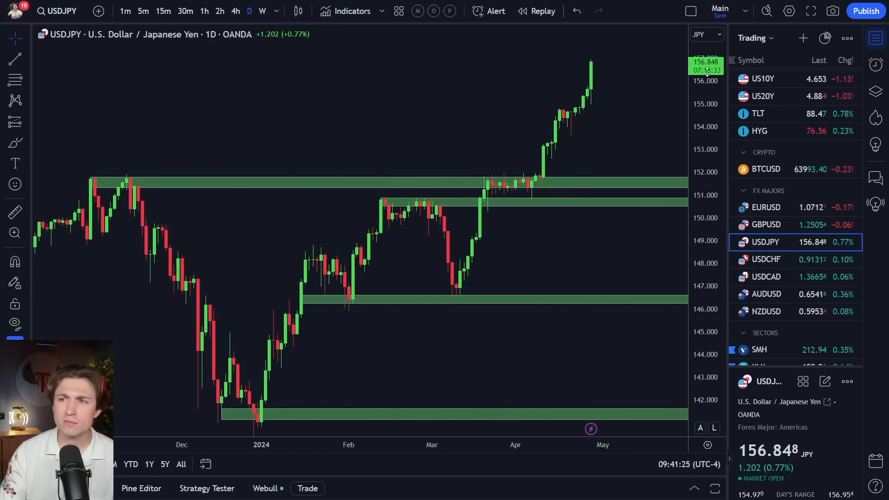
Step: Check USDJPY on the weekly timeframe, then pan its daily chart slightly
click(262, 11)
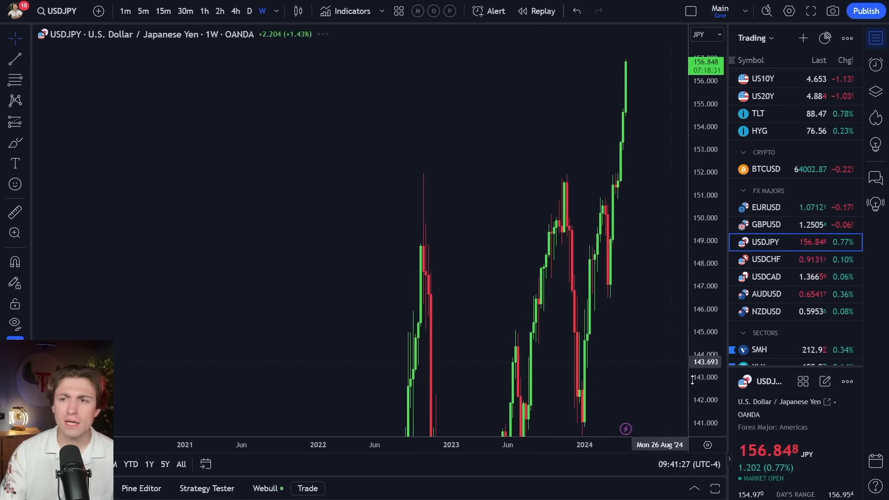
scroll(down, 3)
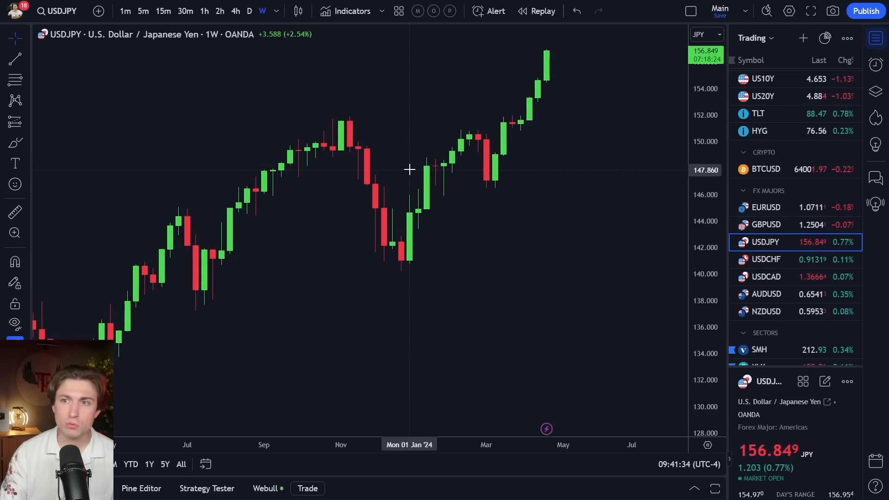
mouse_move(511, 140)
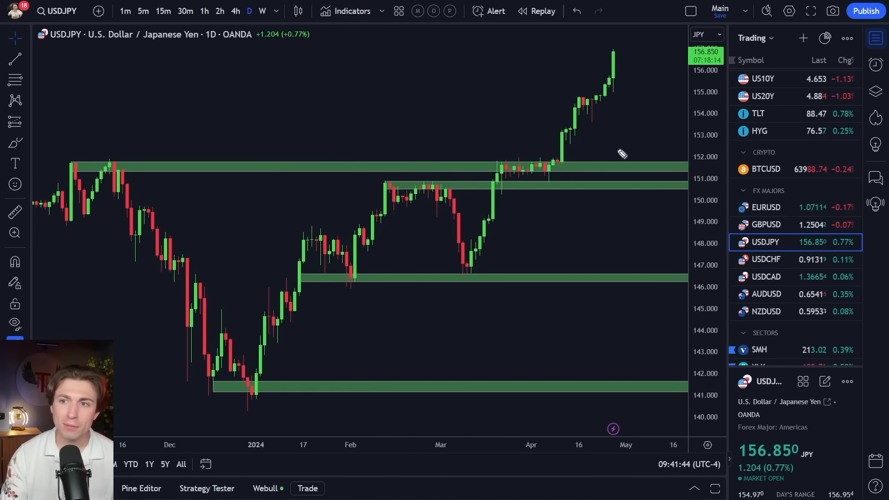
drag(572, 122, 641, 85)
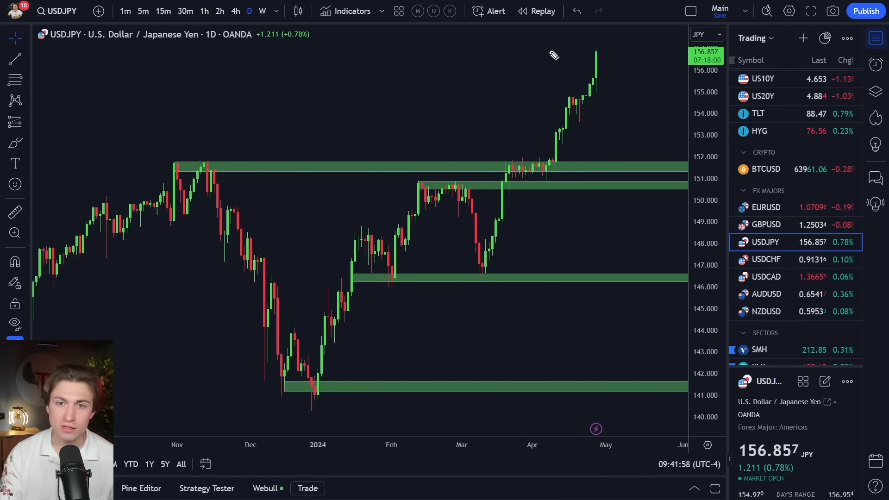
Step: Load the GBPUSD daily chart and sketch a rebound path toward its resistance zone
click(766, 224)
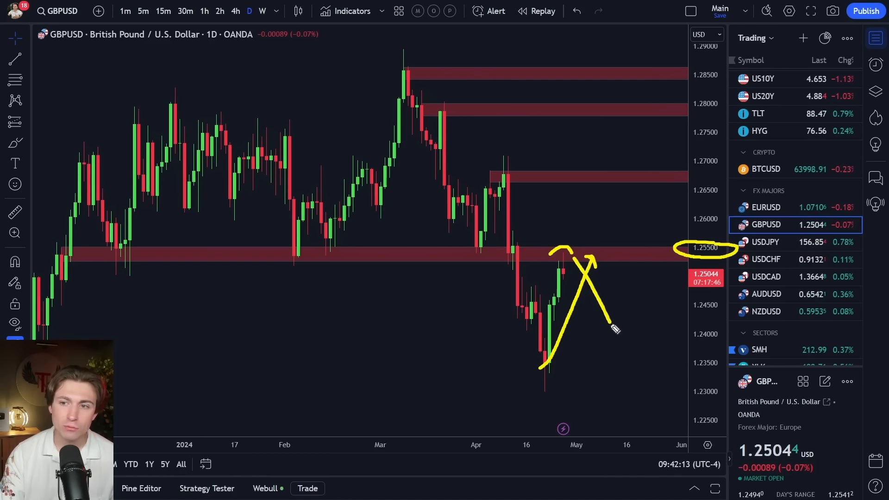
drag(595, 261, 638, 383)
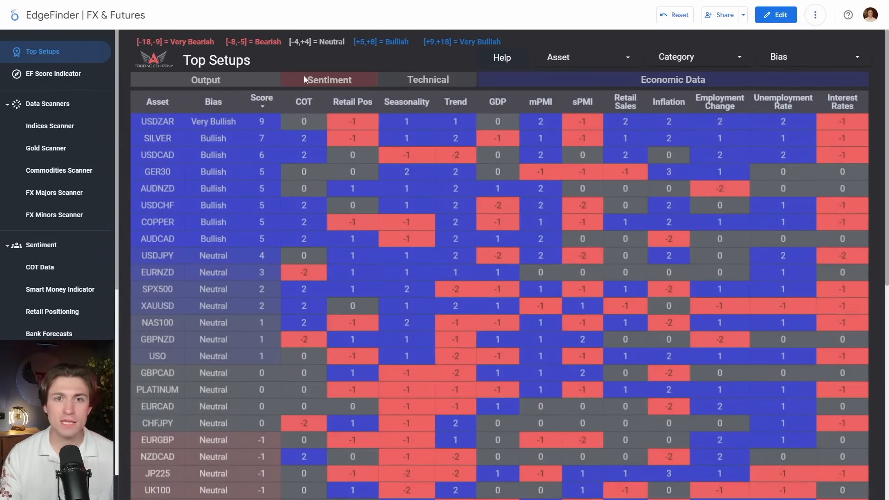
Step: Filter the Top Setups table to Major Currency Pairs only, then head to AAII Investor Sentiment
click(696, 57)
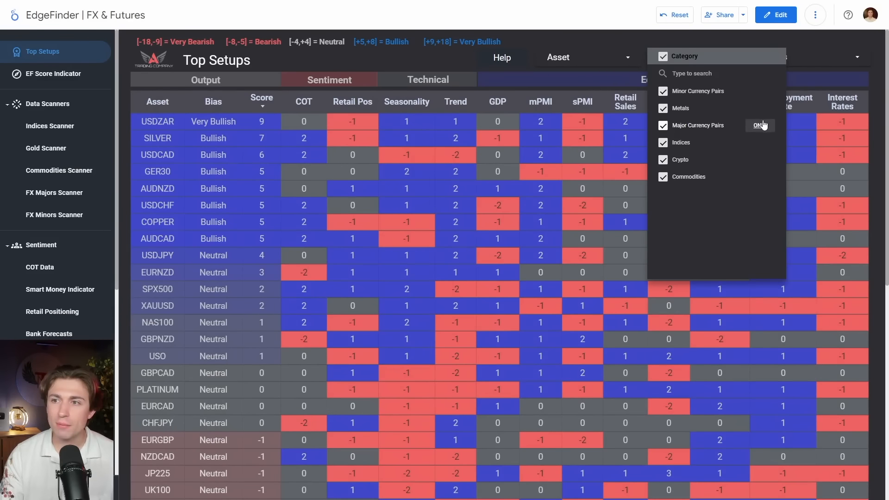
click(759, 125)
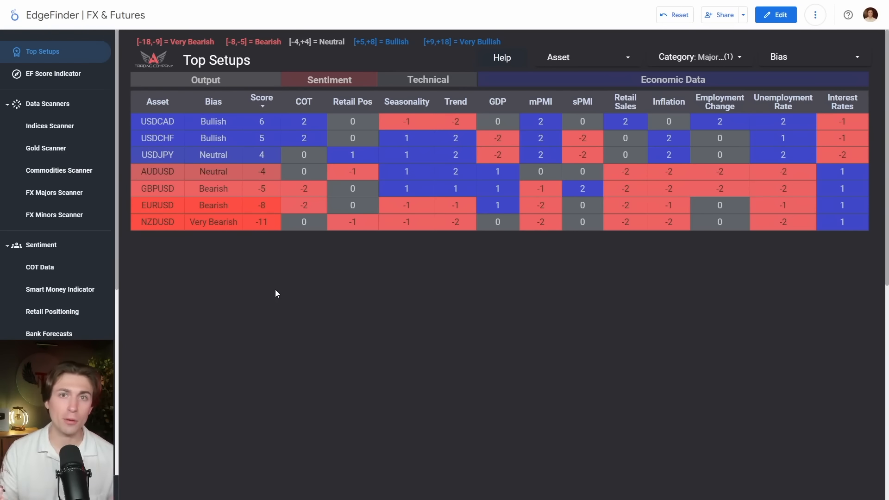
click(62, 309)
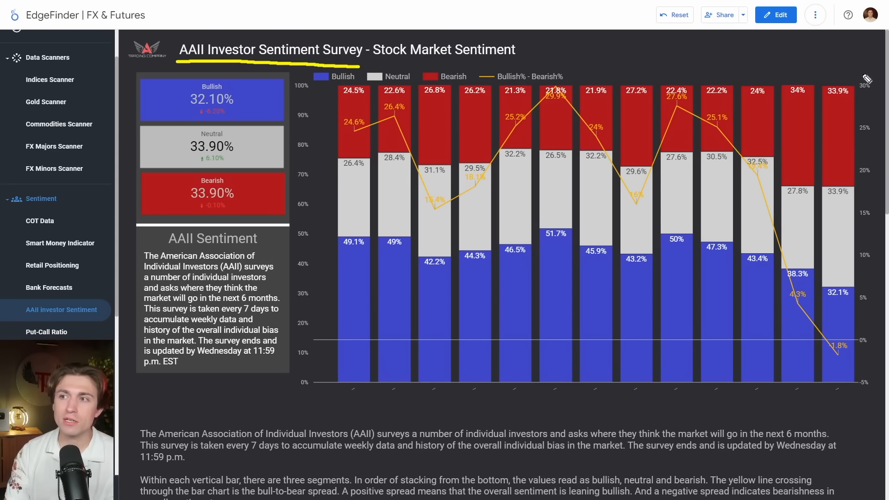
Step: Mark the latest week's 33.9% bearish reading on the AAII sentiment chart
drag(818, 277, 865, 74)
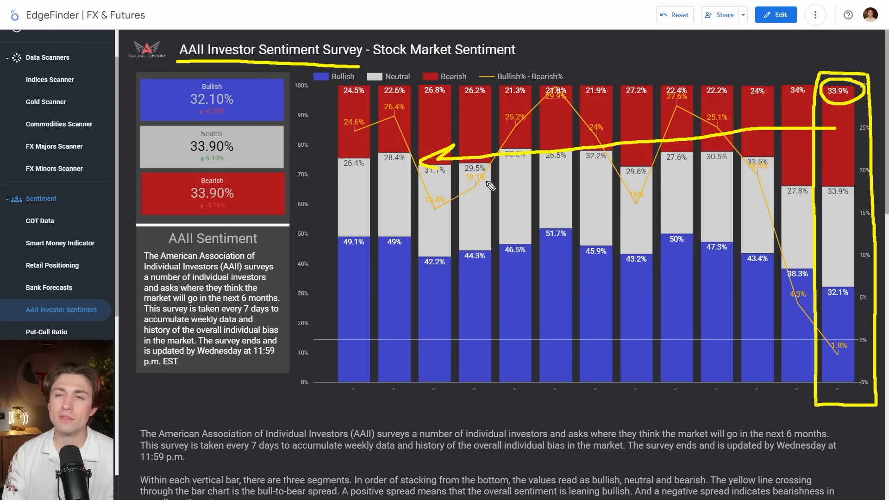
mouse_move(878, 291)
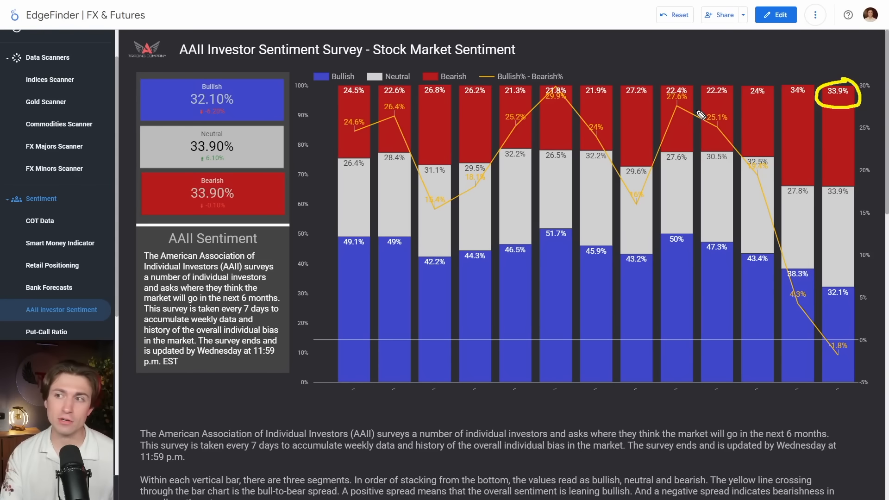
mouse_move(841, 135)
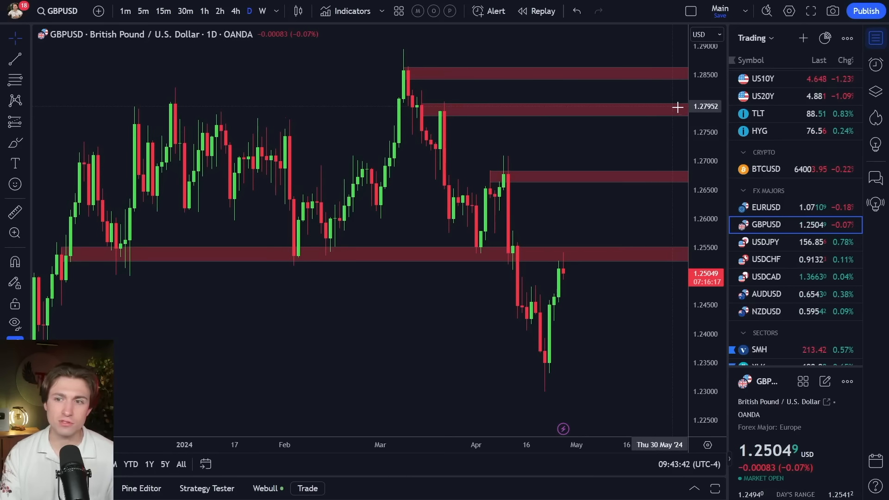
Step: Load the SPX500USD daily chart and measure the roughly 6.7% March–April pullback
scroll(down, 3)
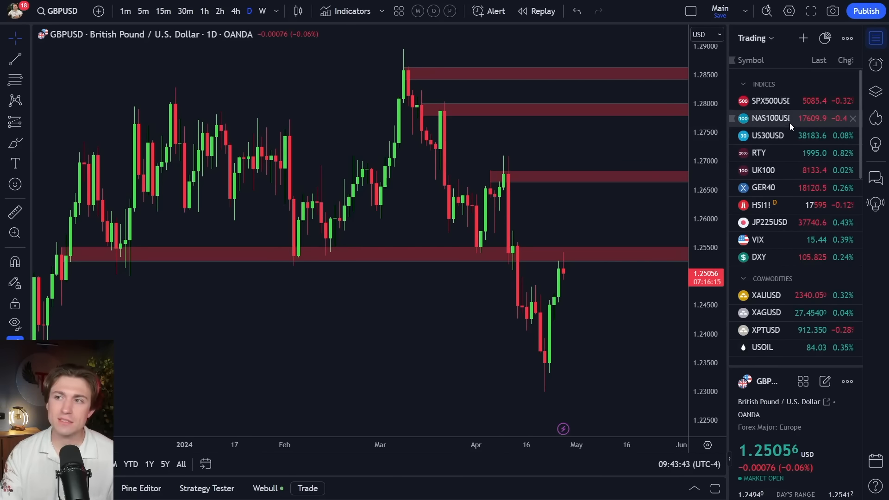
click(770, 100)
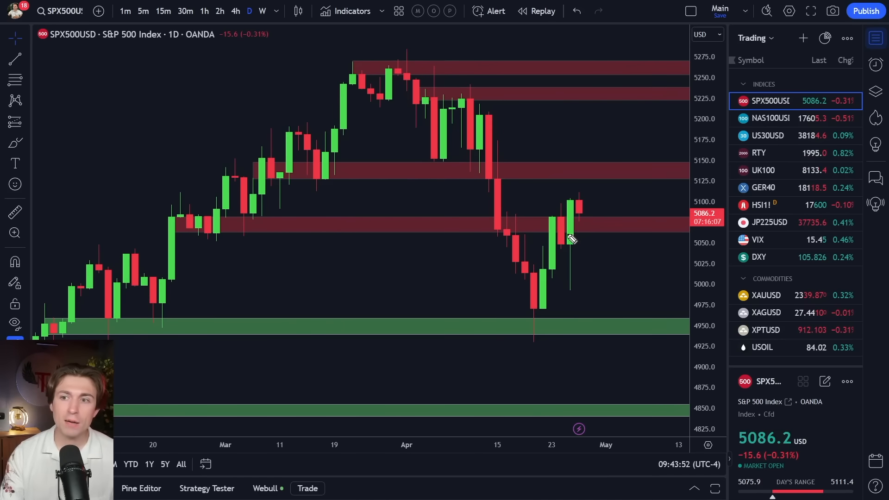
drag(575, 216, 650, 80)
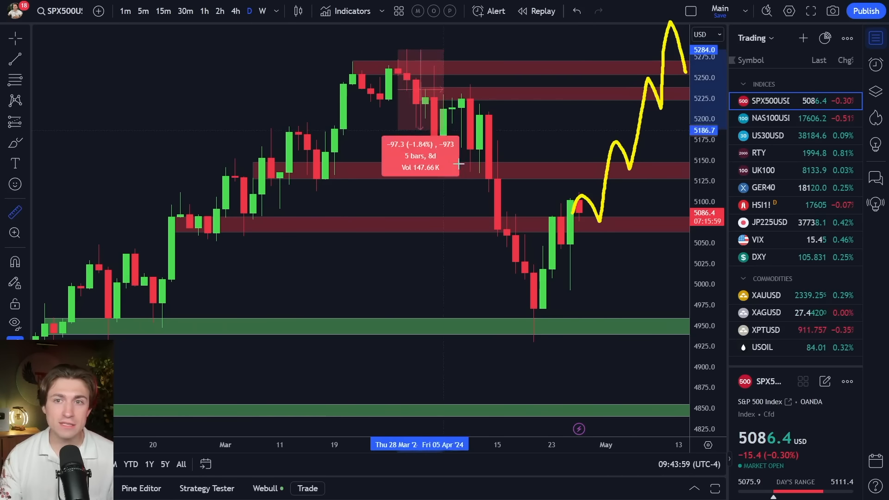
drag(459, 165, 514, 324)
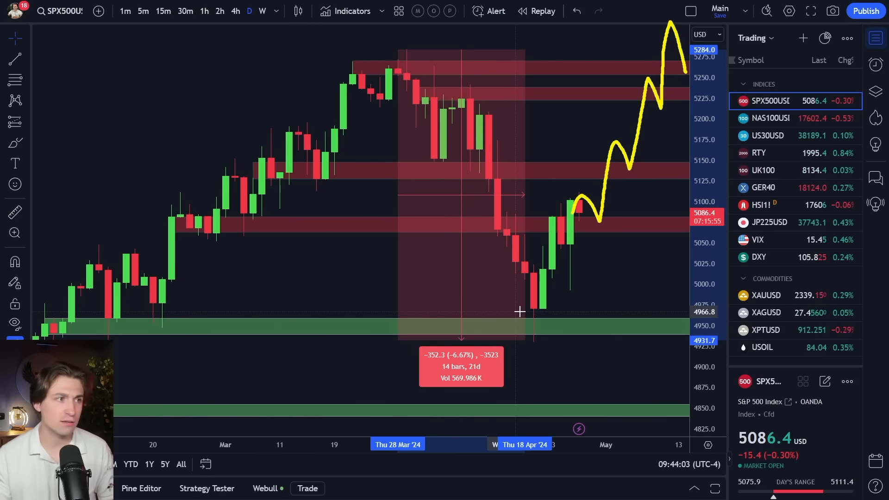
mouse_move(203, 232)
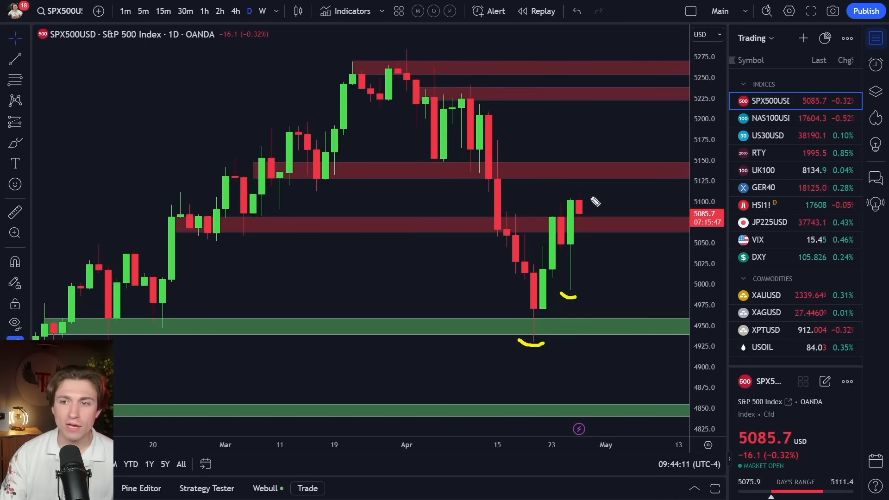
drag(581, 200, 652, 282)
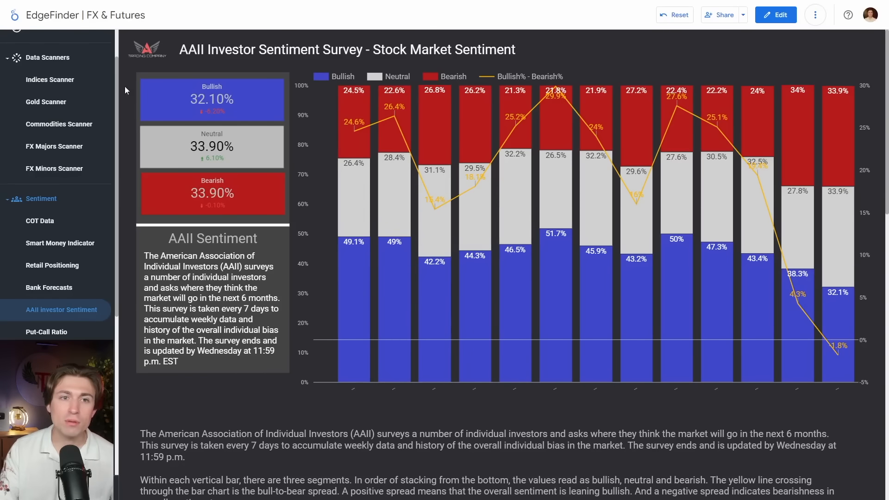
Step: Return Top Setups to all categories, then move to Webull's XLY daily chart with its $175 put
click(42, 51)
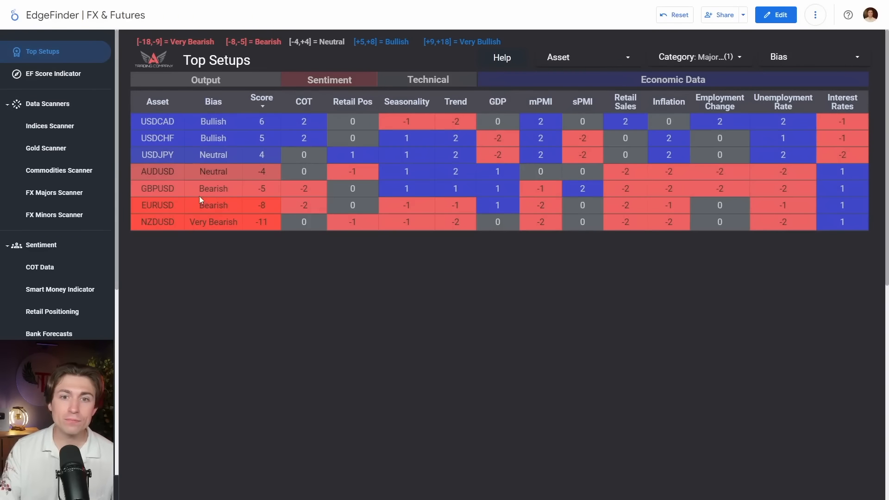
click(700, 56)
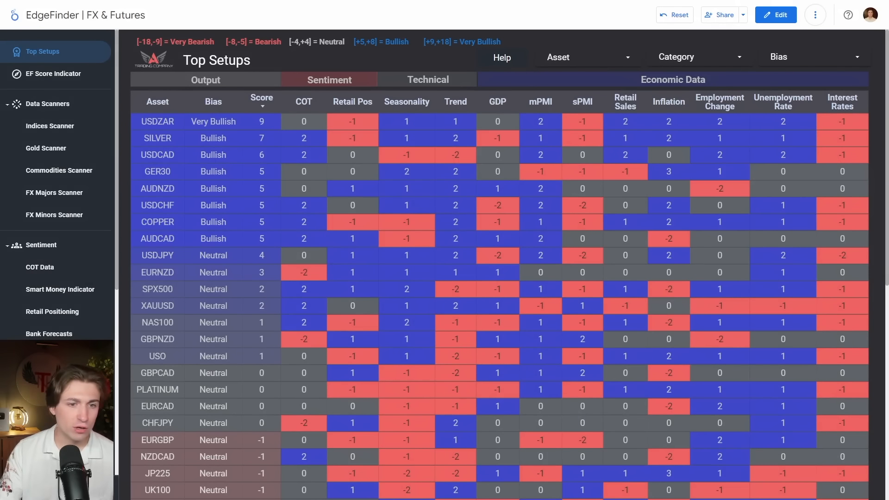
drag(150, 282, 267, 278)
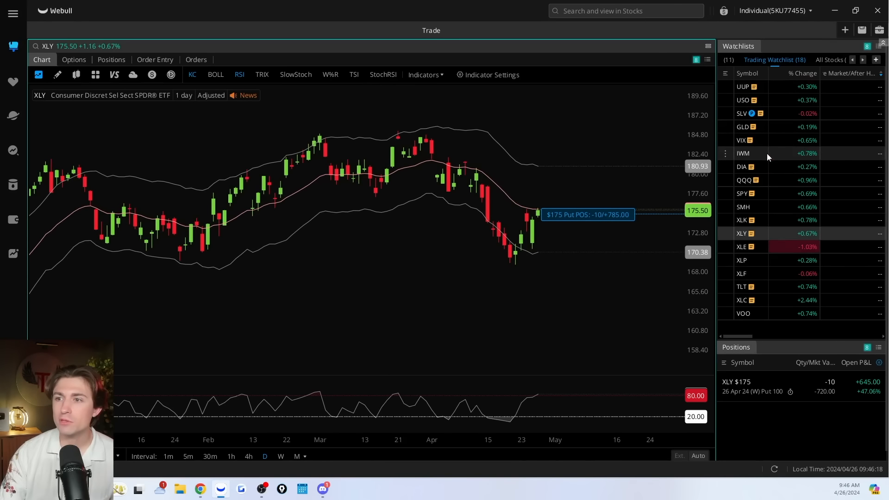
Step: Load the SMH chart with its $195 put and dismiss the 7.11.5 update prompt with Later
click(743, 207)
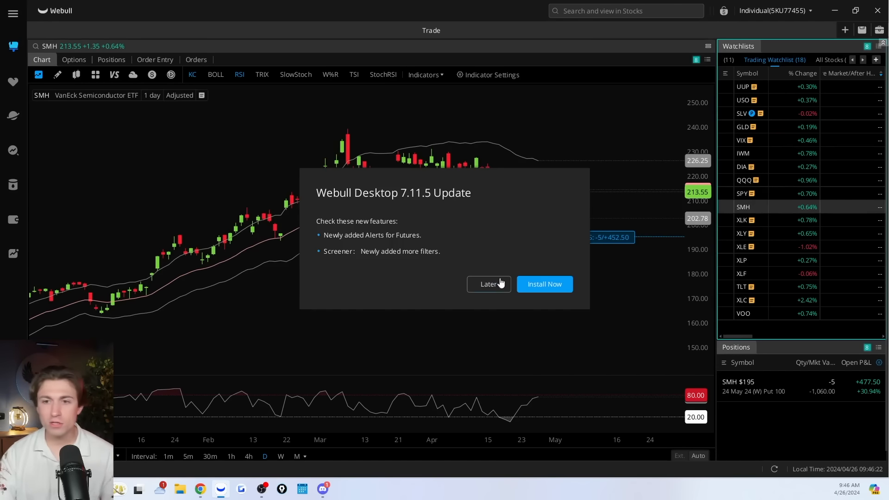
click(489, 285)
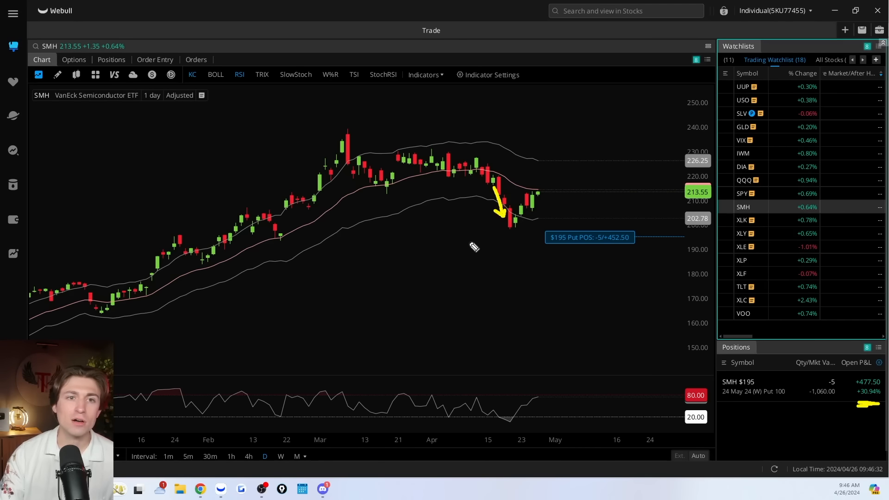
mouse_move(284, 396)
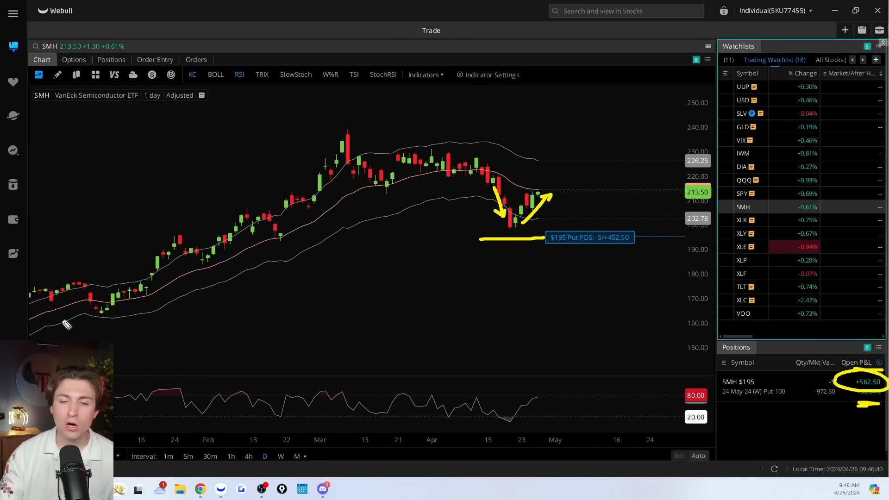
mouse_move(537, 203)
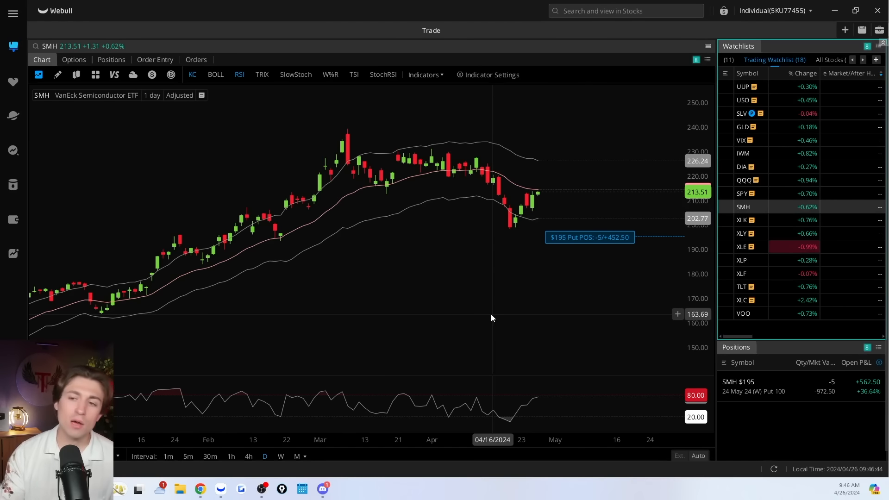
Step: Load the XLK chart and highlight its $200 put position of 10 contracts at about a 13% loss
click(743, 220)
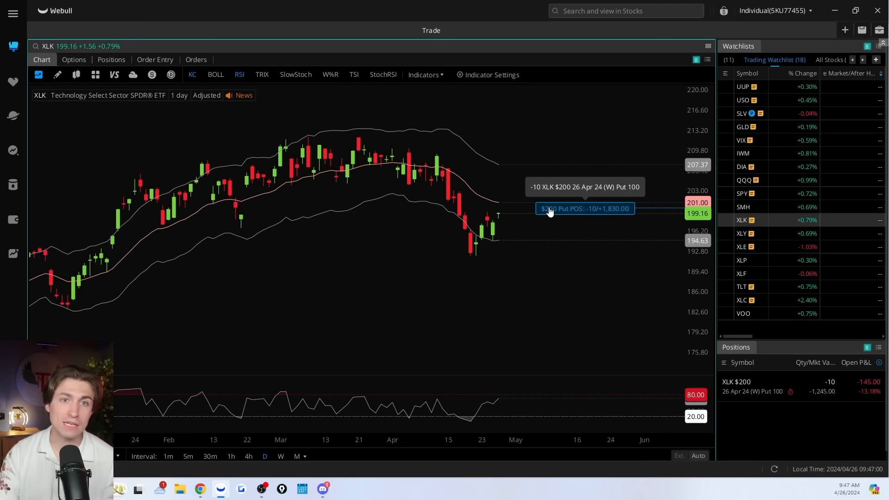
mouse_move(604, 212)
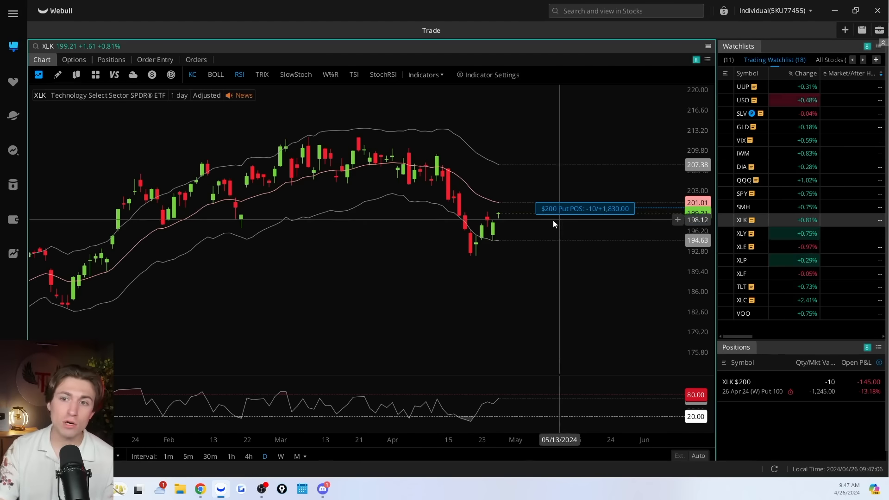
mouse_move(509, 211)
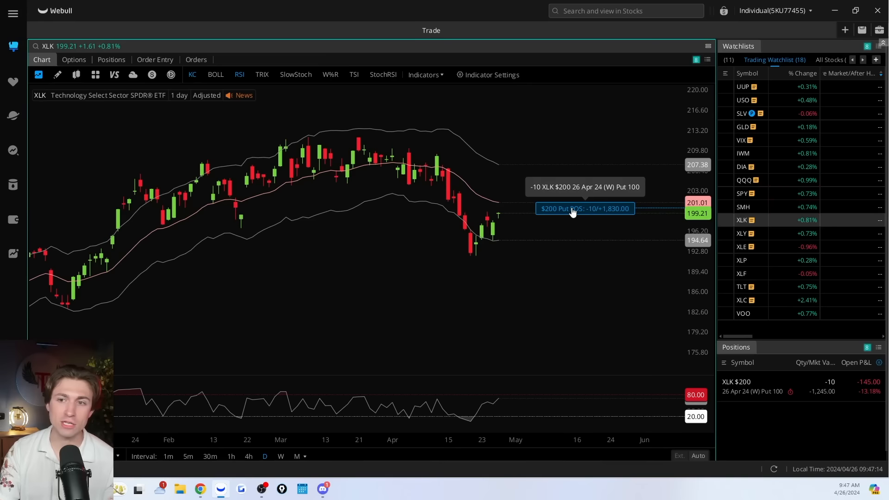
mouse_move(53, 113)
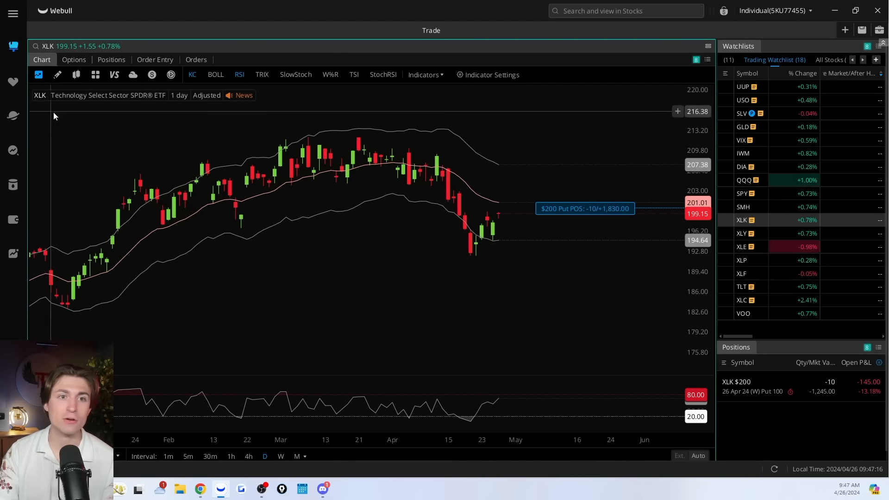
drag(44, 107, 132, 107)
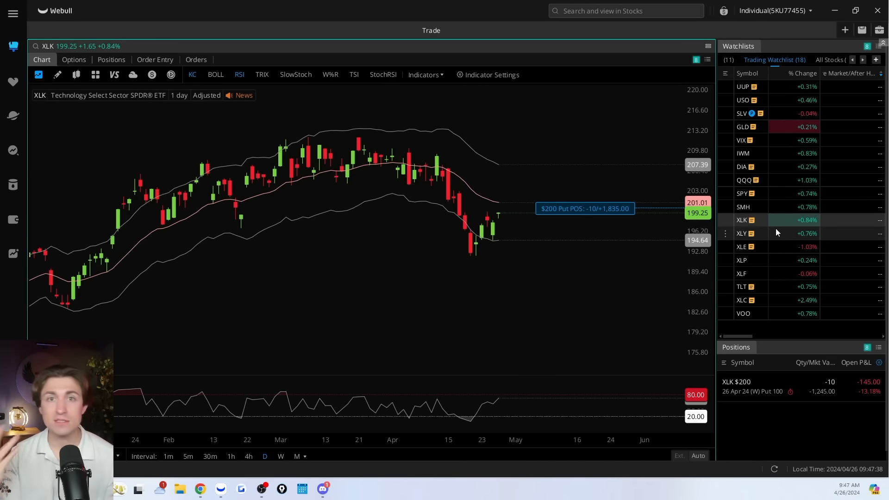
mouse_move(495, 168)
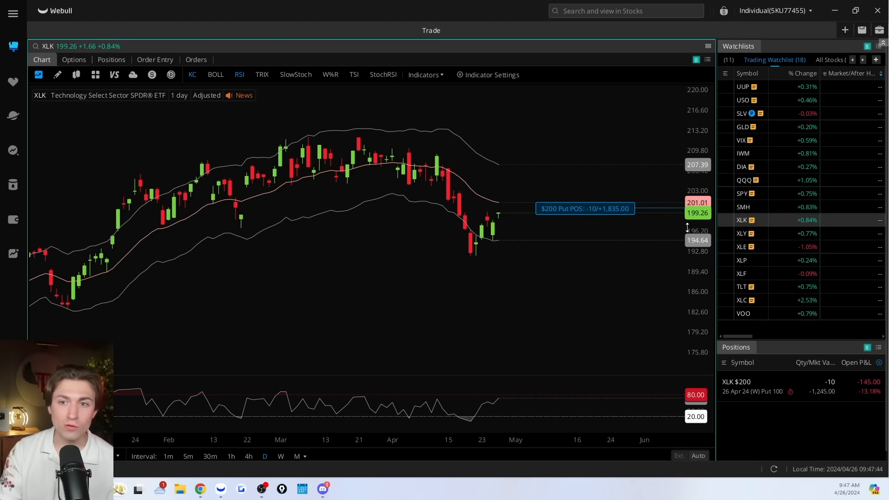
Step: Load the XLY chart showing its $175 put position of 10 contracts, up about 77%
click(741, 234)
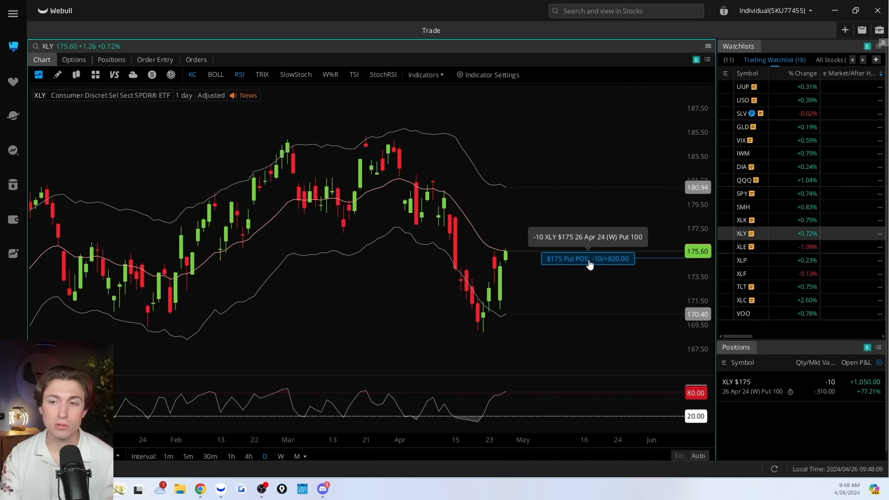
mouse_move(560, 266)
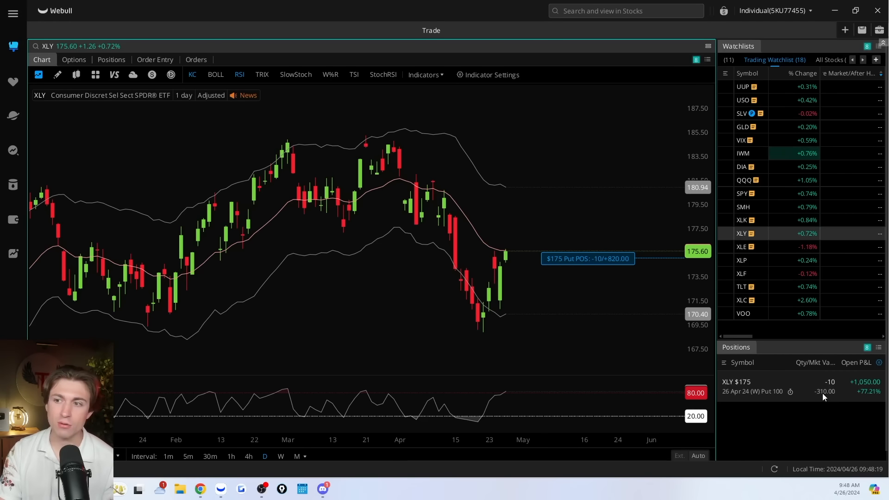
Step: Step through XLE, XLP and XLF, ending on TLT with 1,000 shares and a short $92 call
click(742, 247)
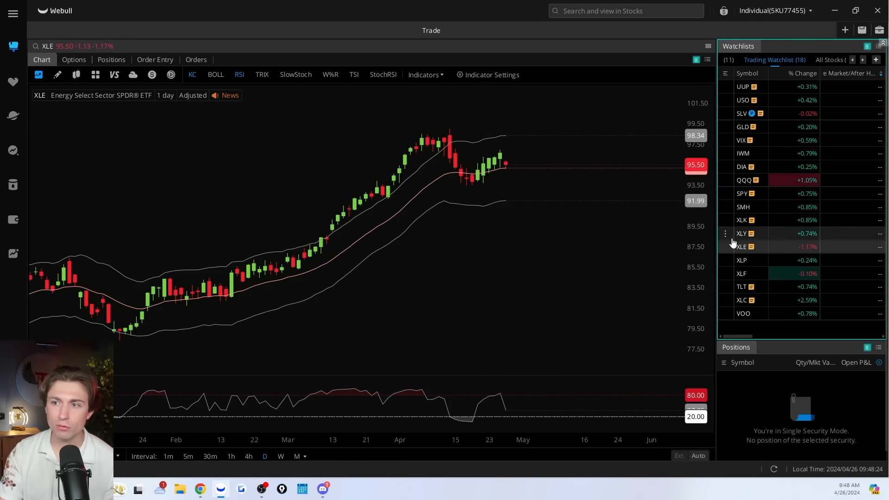
click(742, 260)
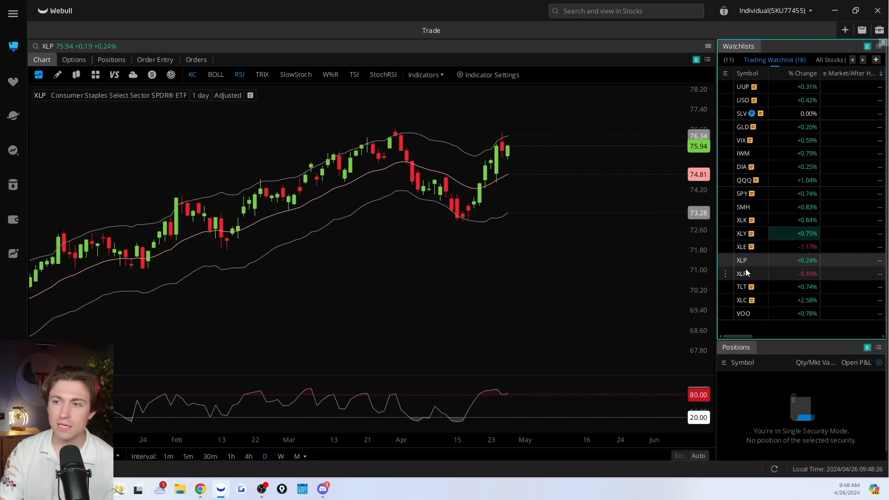
click(741, 273)
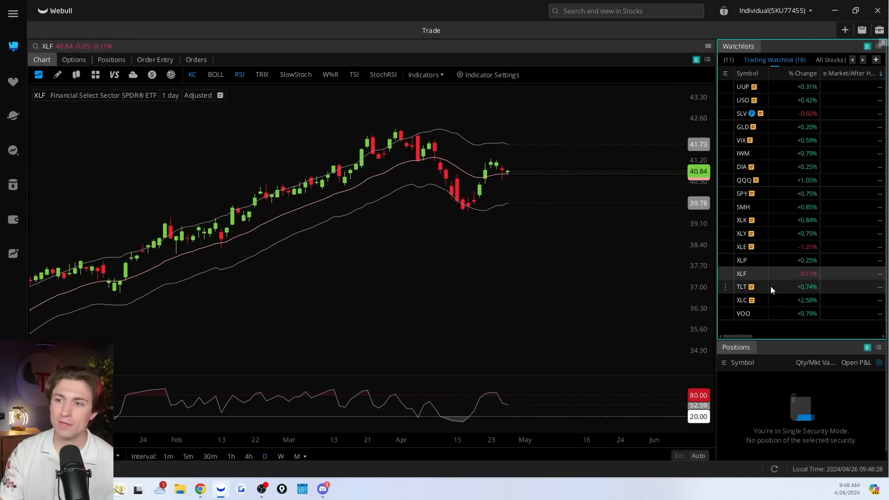
click(741, 287)
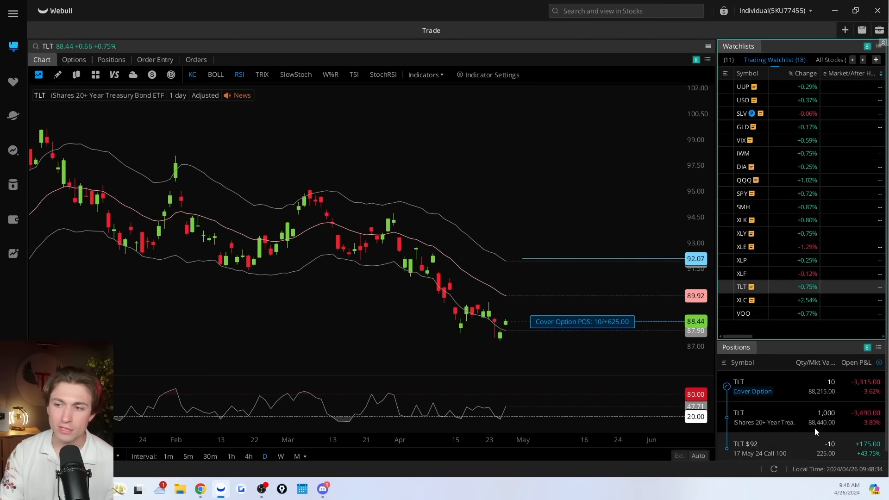
mouse_move(333, 329)
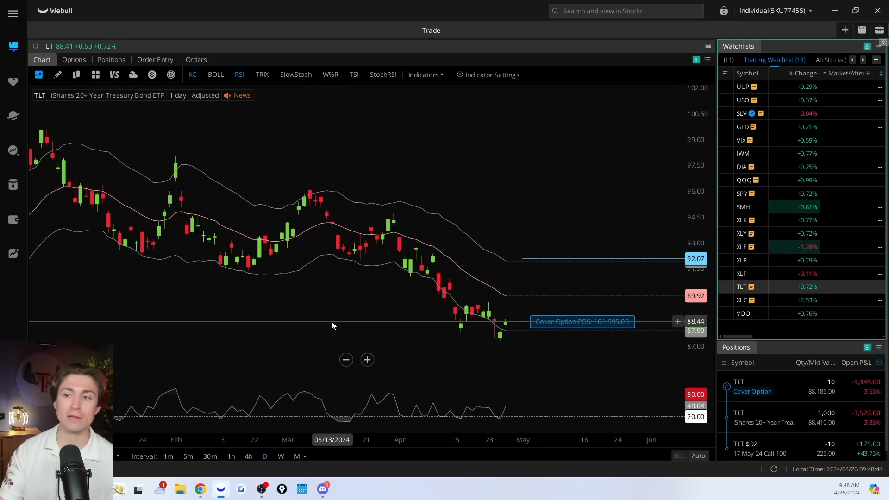
Step: Review the XLC chart with its $78 put, then scroll the A1 Trading website to its articles section
click(741, 300)
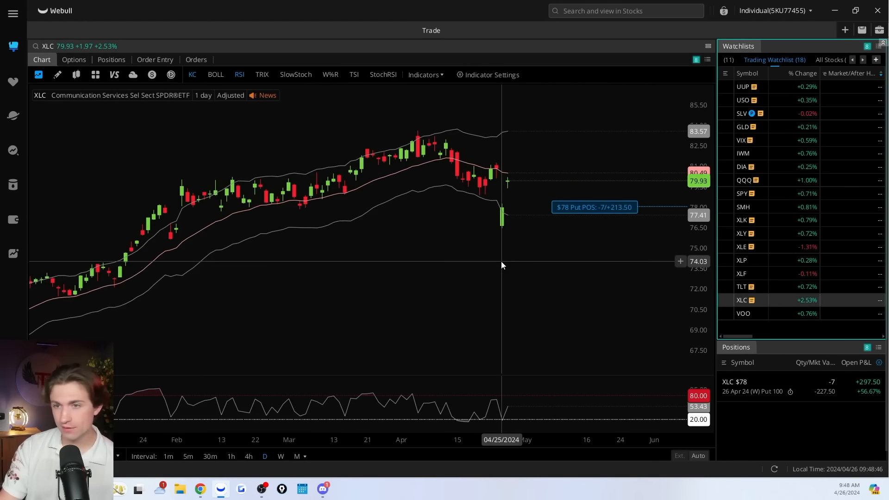
mouse_move(352, 222)
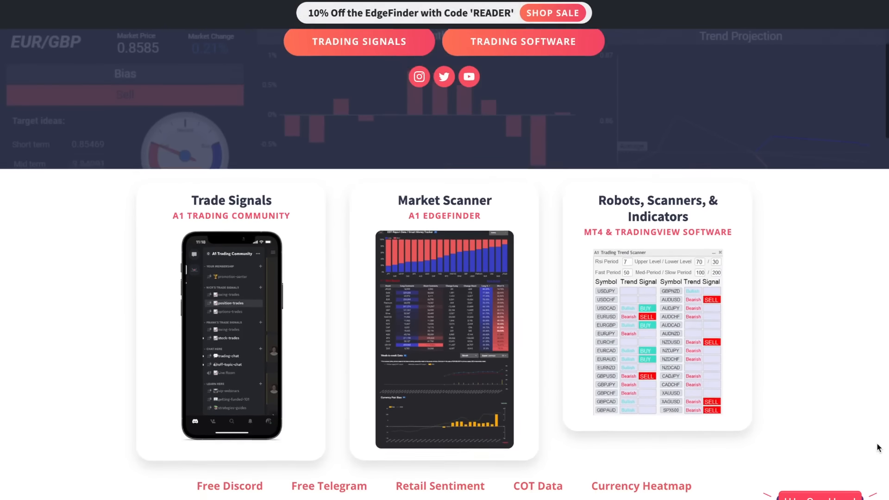
scroll(down, 3)
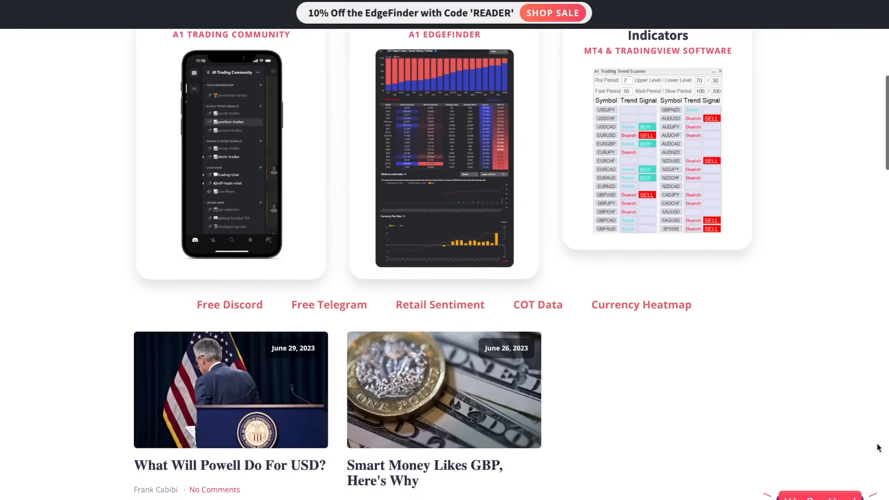